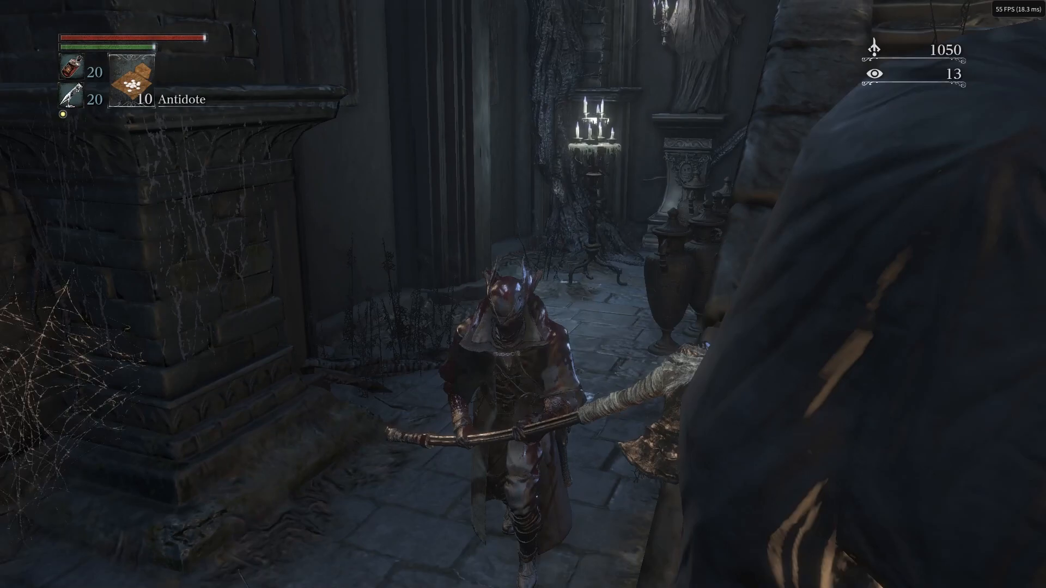
Quit Bloodborne in shadPS4 and return to the BBLauncher 8.2 window.
{"action": "key", "text": "w"}
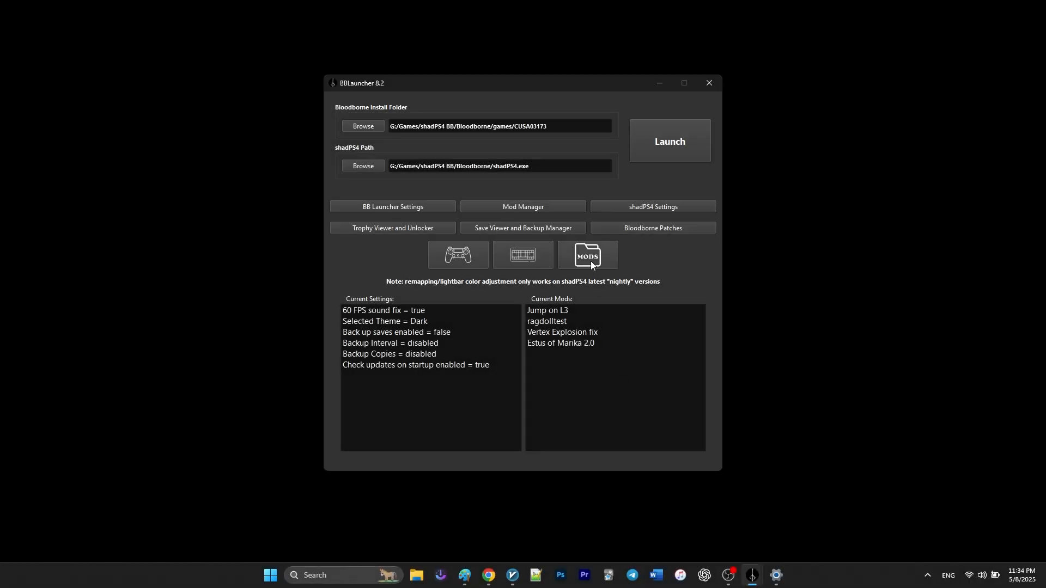
{"action": "mouse_move", "coordinate": [586, 259]}
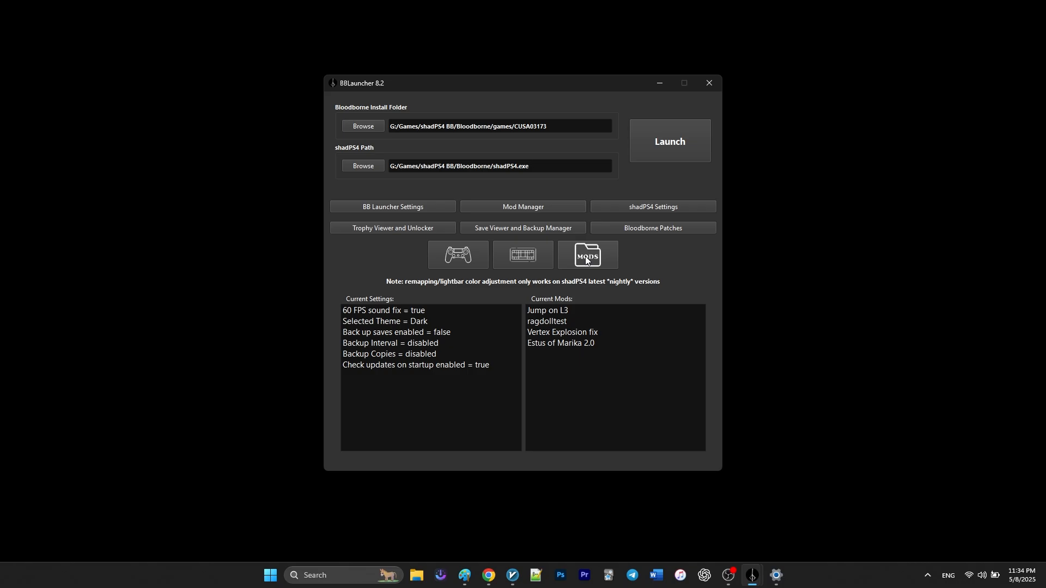
Open the launcher's Mods folder in File Explorer from the Mod Manager row.
{"action": "left_click", "coordinate": [586, 255]}
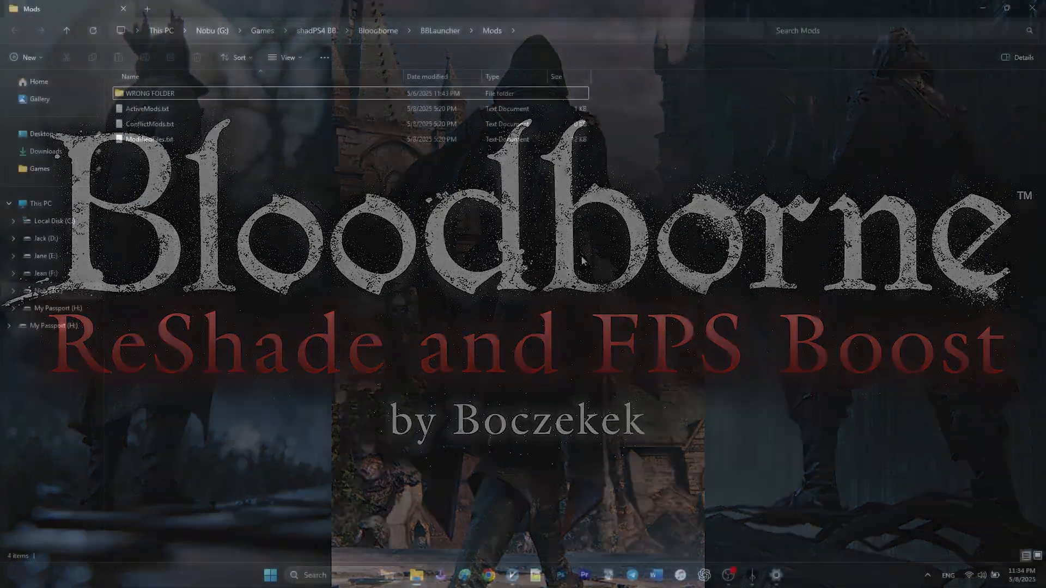
{"action": "mouse_move", "coordinate": [489, 574]}
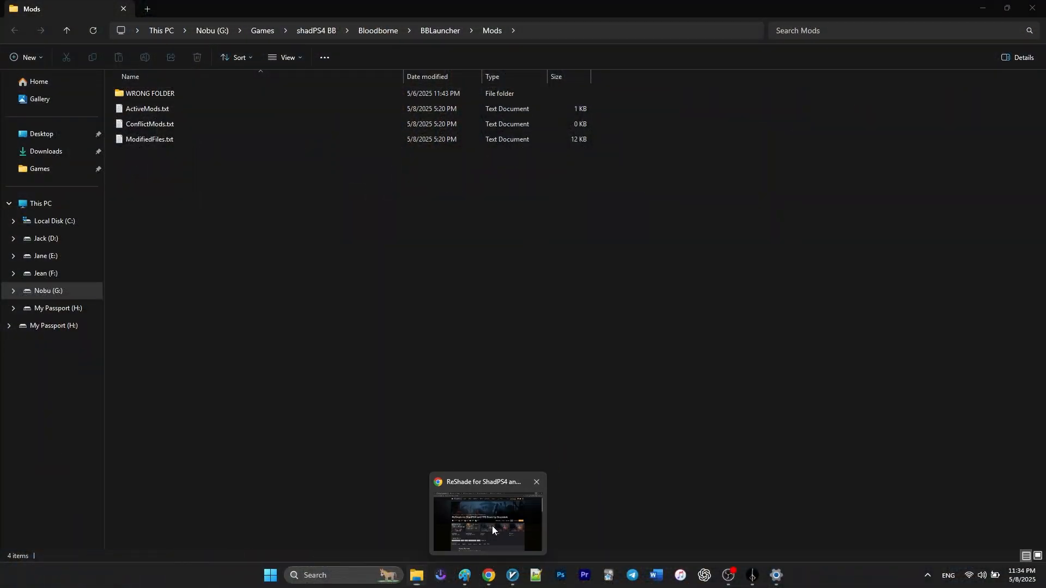
Bring up the ReShade and FPS Boost mod page and show its downloadable files.
{"action": "left_click", "coordinate": [488, 522]}
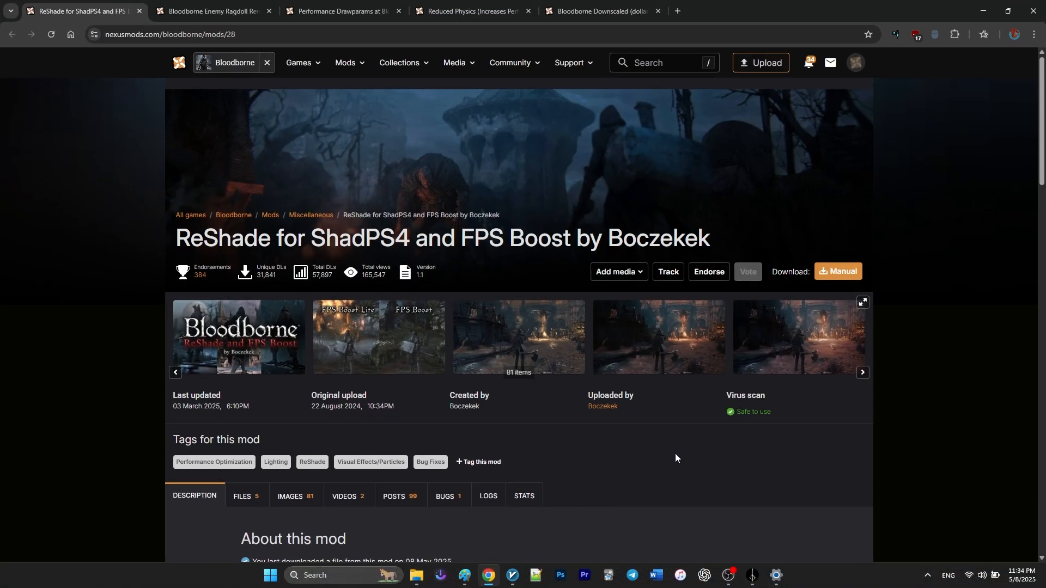
{"action": "scroll", "scroll_direction": "down", "scroll_amount": 3}
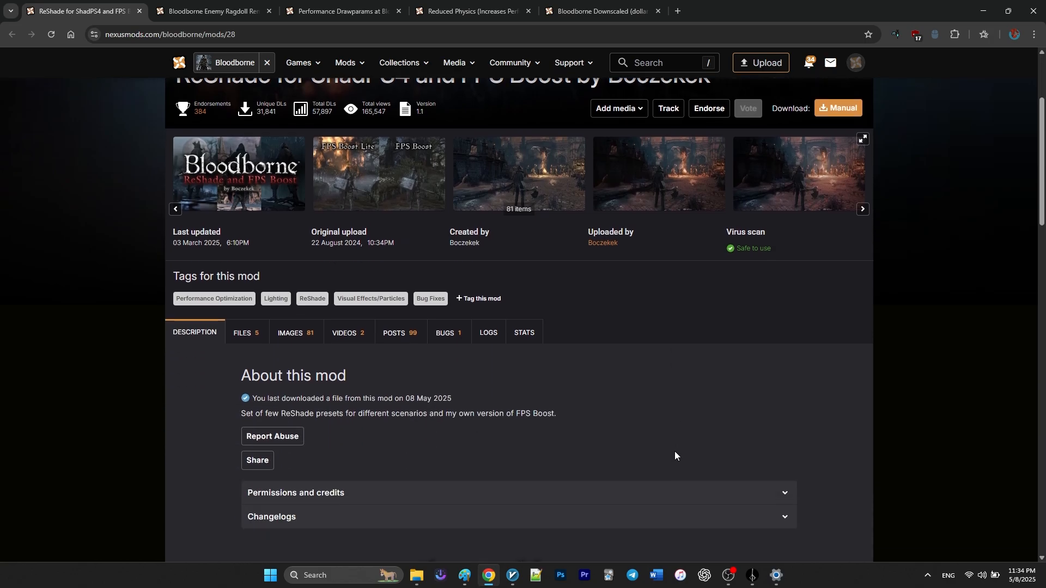
{"action": "left_click", "coordinate": [242, 333]}
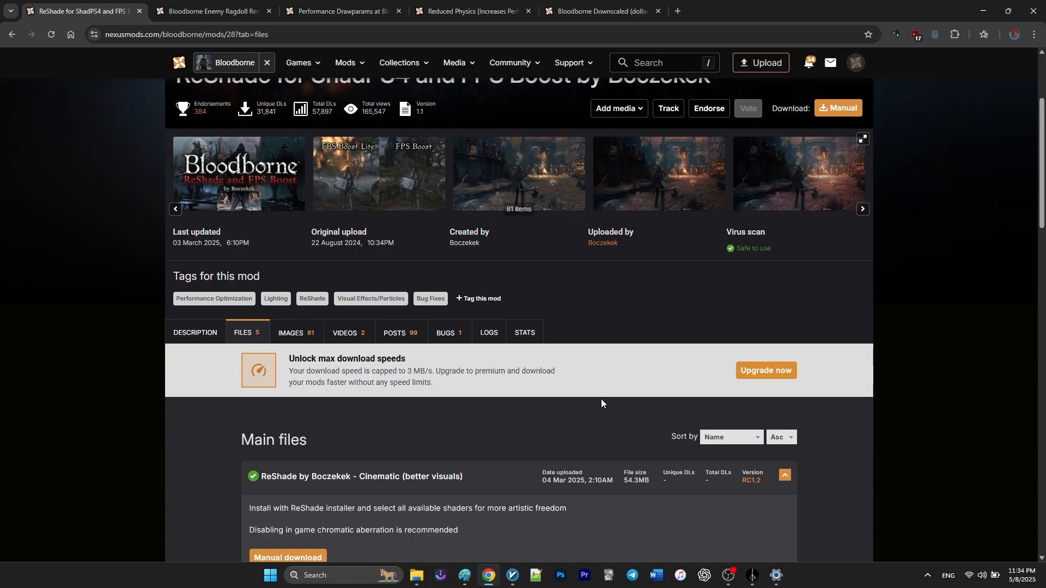
{"action": "scroll", "scroll_direction": "down", "scroll_amount": 3}
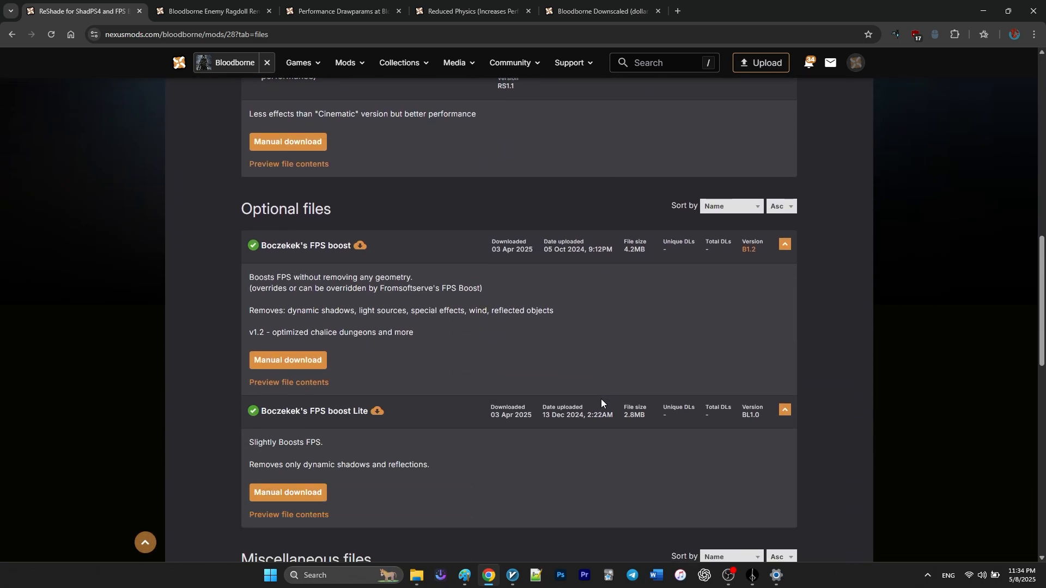
{"action": "scroll", "scroll_direction": "down", "scroll_amount": 3}
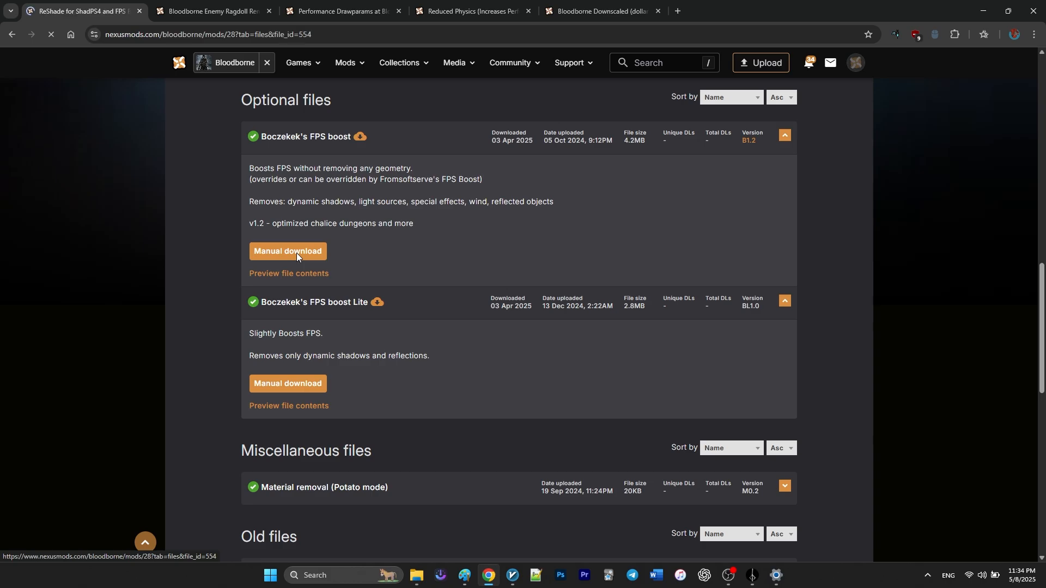
Manually download the Boczekek's FPS boost optional archive (4.19 MB).
{"action": "left_click", "coordinate": [288, 252]}
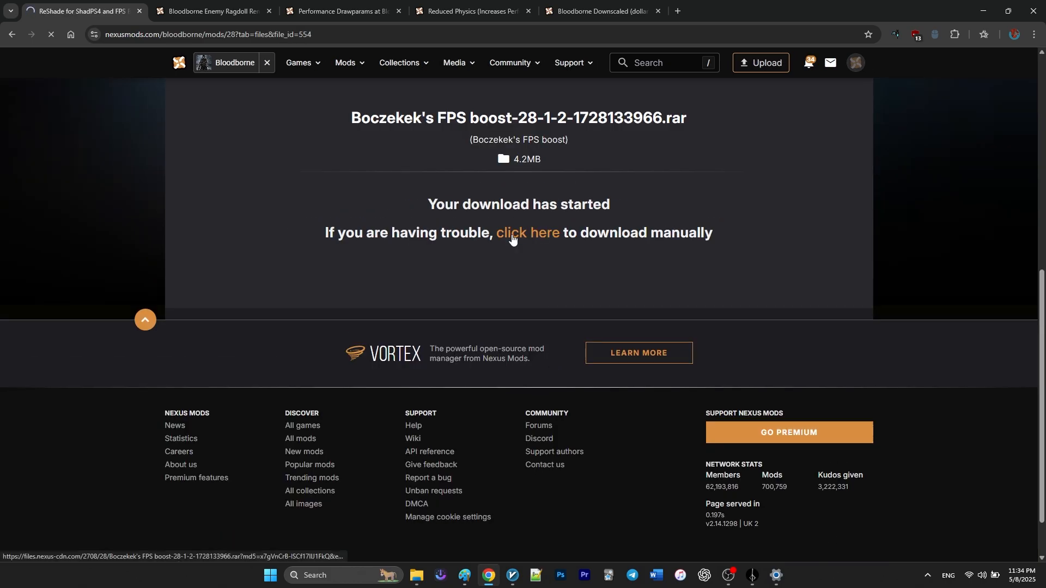
{"action": "left_click", "coordinate": [524, 233]}
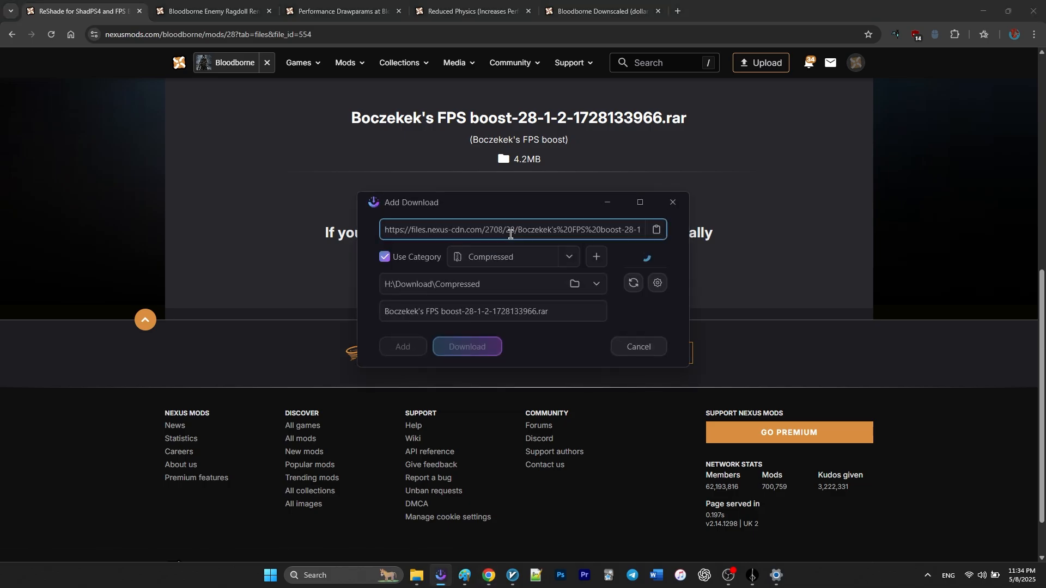
{"action": "left_click", "coordinate": [466, 346]}
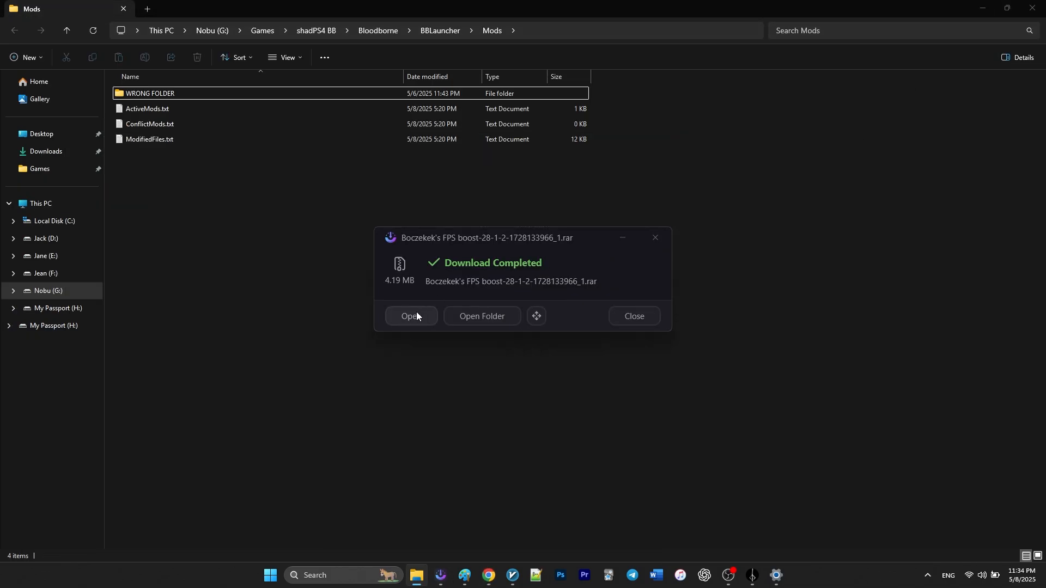
Open the downloaded FPS boost archive in WinRAR and select its name in the address bar.
{"action": "left_click", "coordinate": [409, 318]}
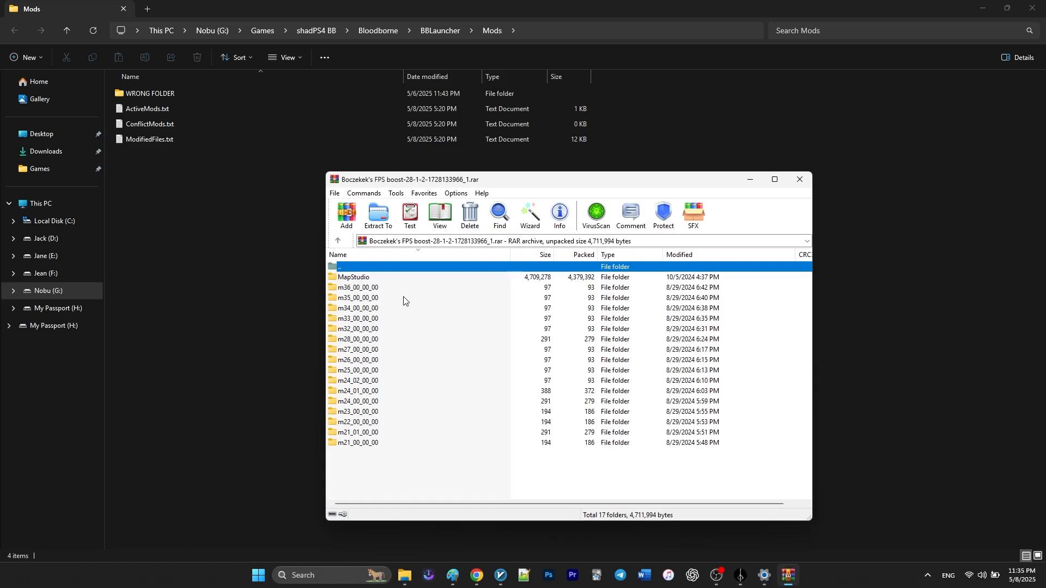
{"action": "mouse_move", "coordinate": [372, 447]}
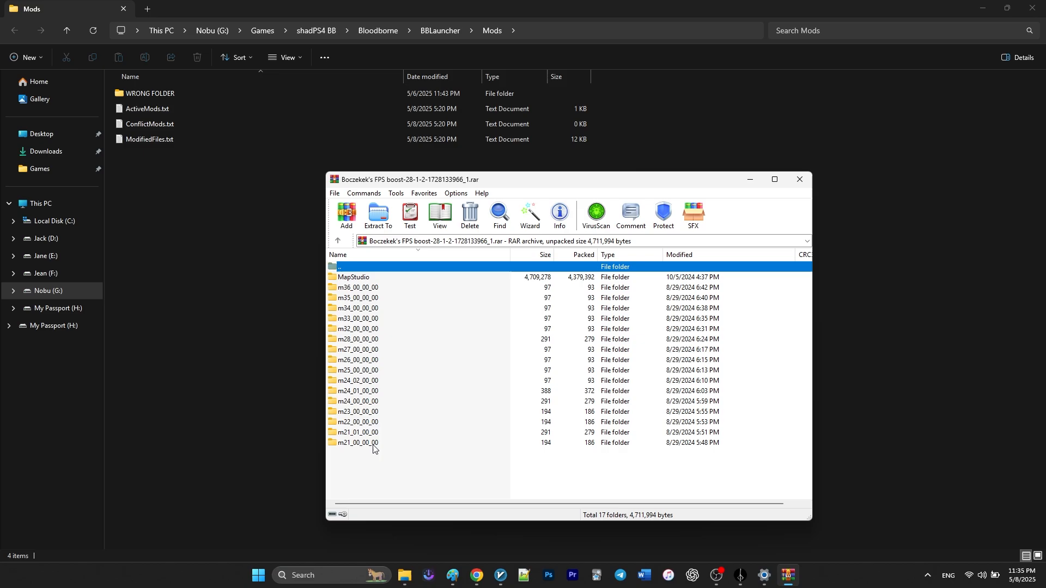
{"action": "mouse_move", "coordinate": [264, 404]}
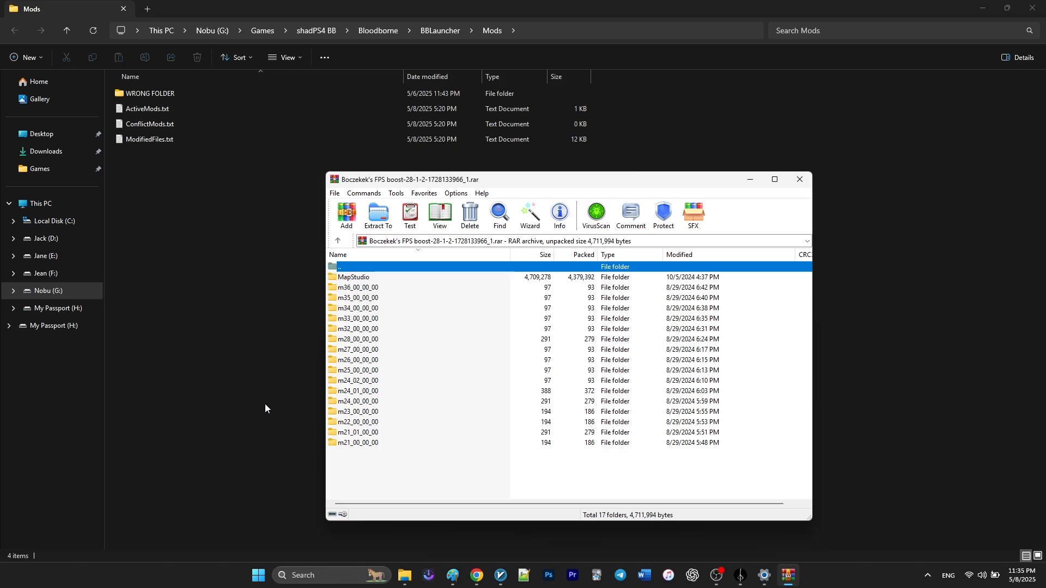
{"action": "left_click", "coordinate": [467, 242]}
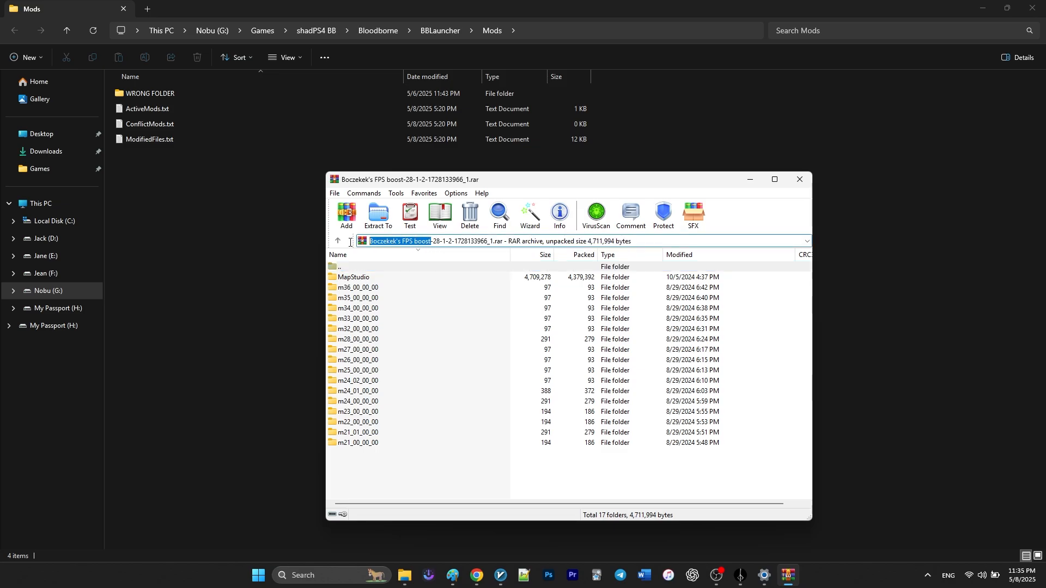
{"action": "mouse_move", "coordinate": [223, 243]}
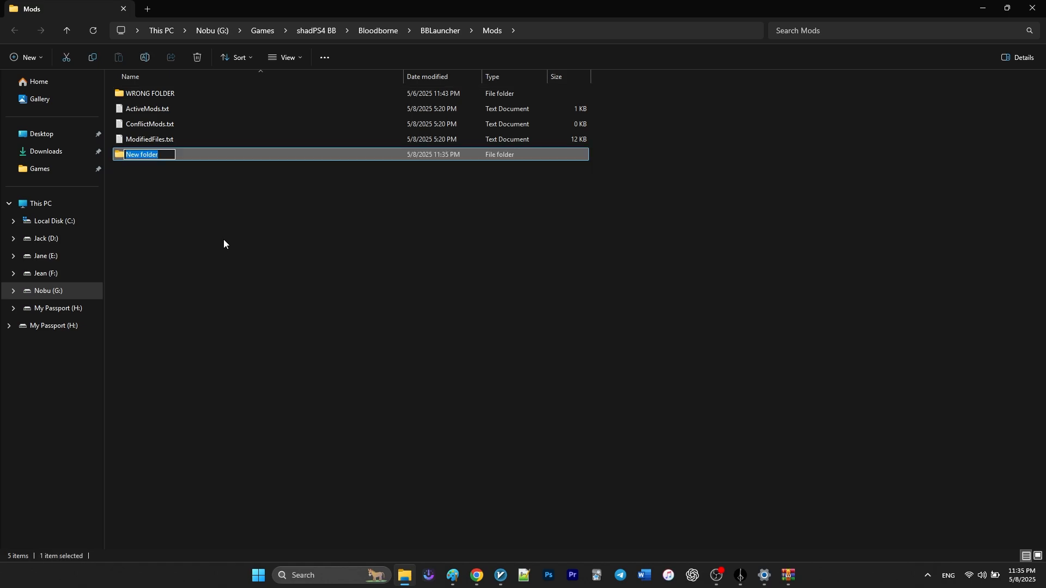
Name the new Mods subfolder 'Boczekek's FPS boost' and open its empty map folder.
{"action": "type", "text": "Boczekek's FPS boost"}
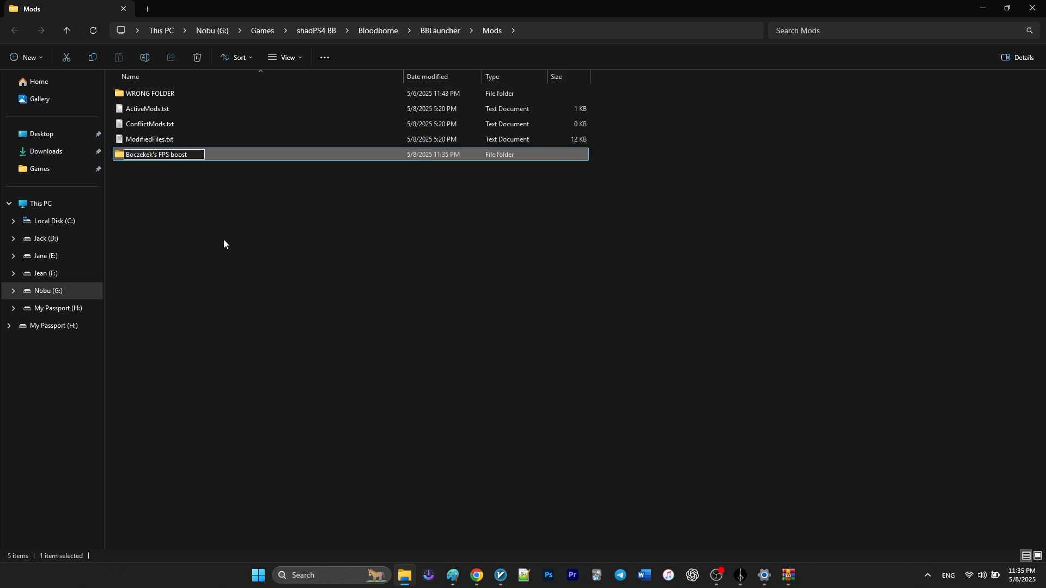
{"action": "key", "text": "Return"}
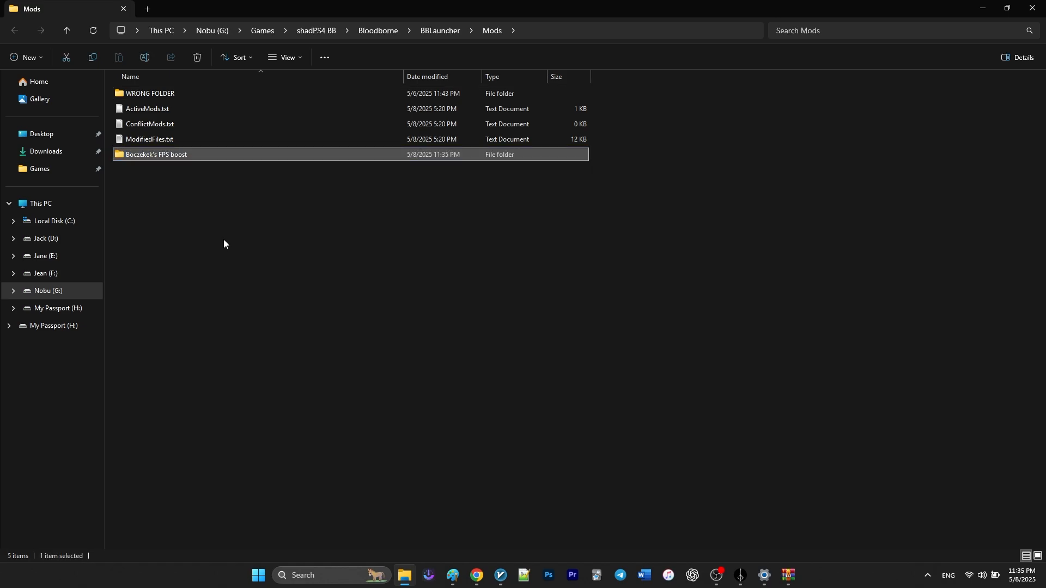
{"action": "double_click", "coordinate": [156, 153]}
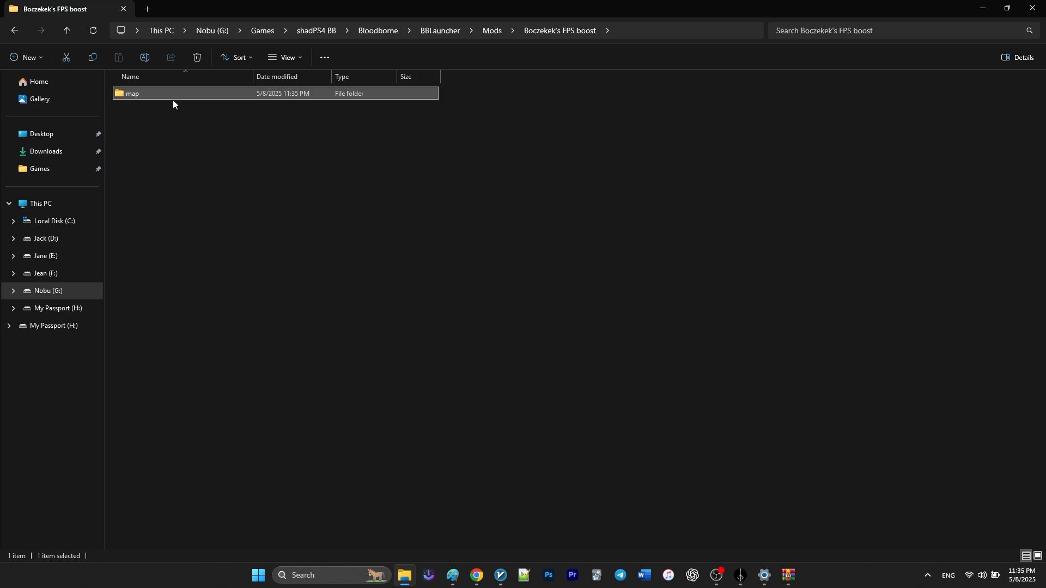
{"action": "double_click", "coordinate": [132, 94]}
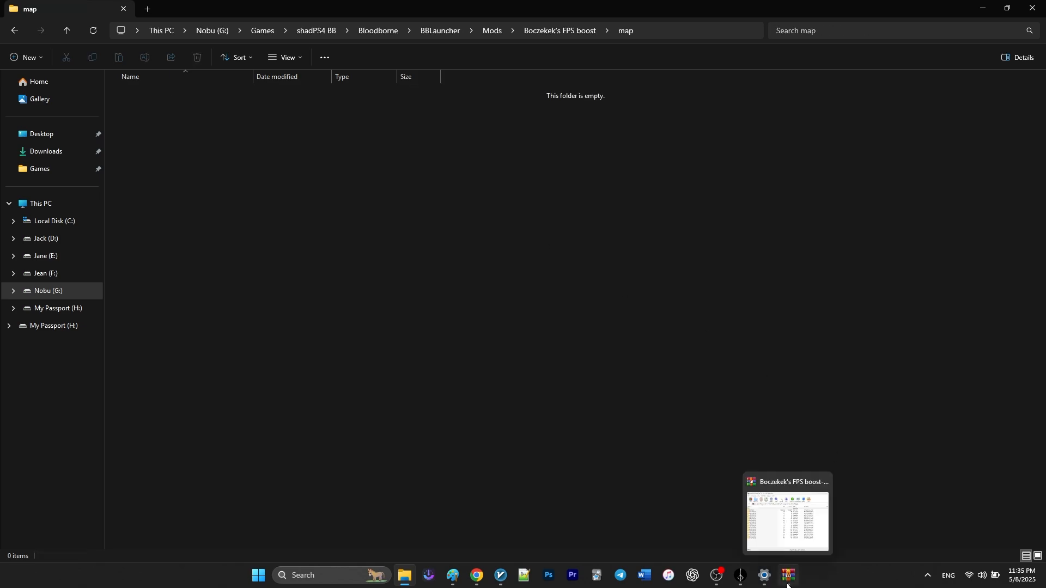
Select all 17 folders in the WinRAR archive and extract them into the map folder.
{"action": "left_click", "coordinate": [786, 513]}
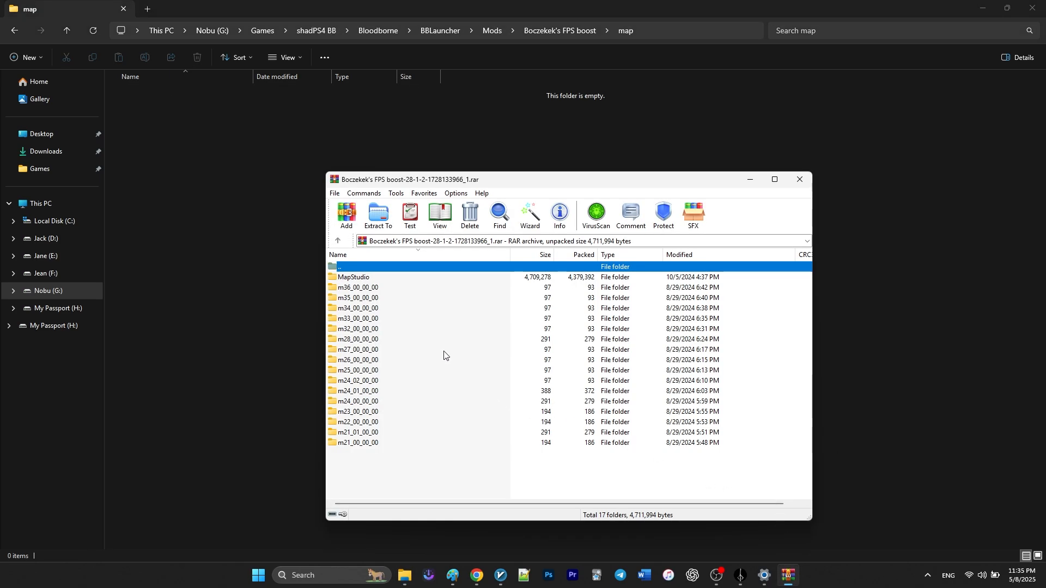
{"action": "key", "text": "ctrl+a"}
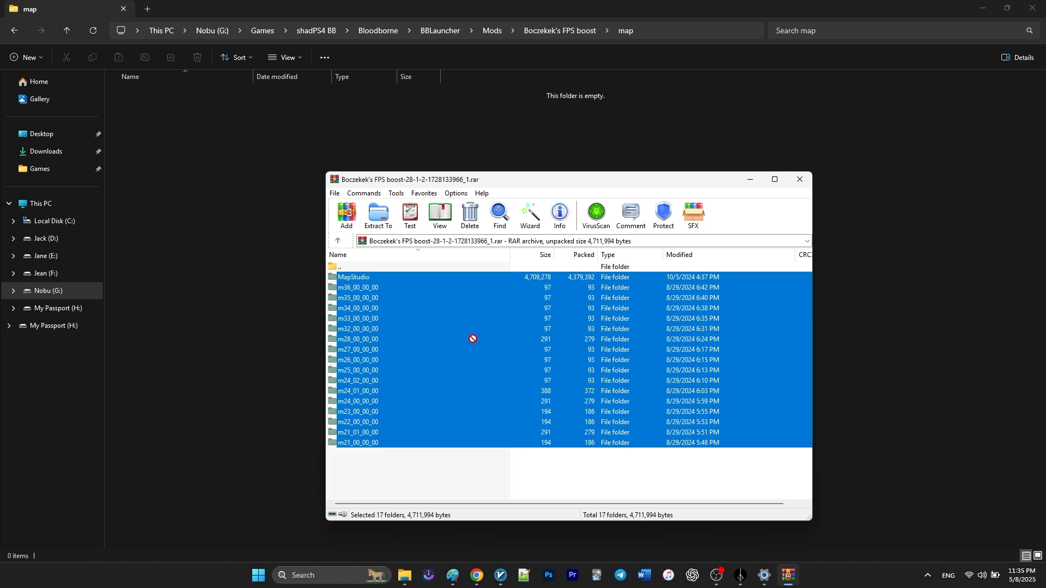
{"action": "left_click", "coordinate": [377, 215]}
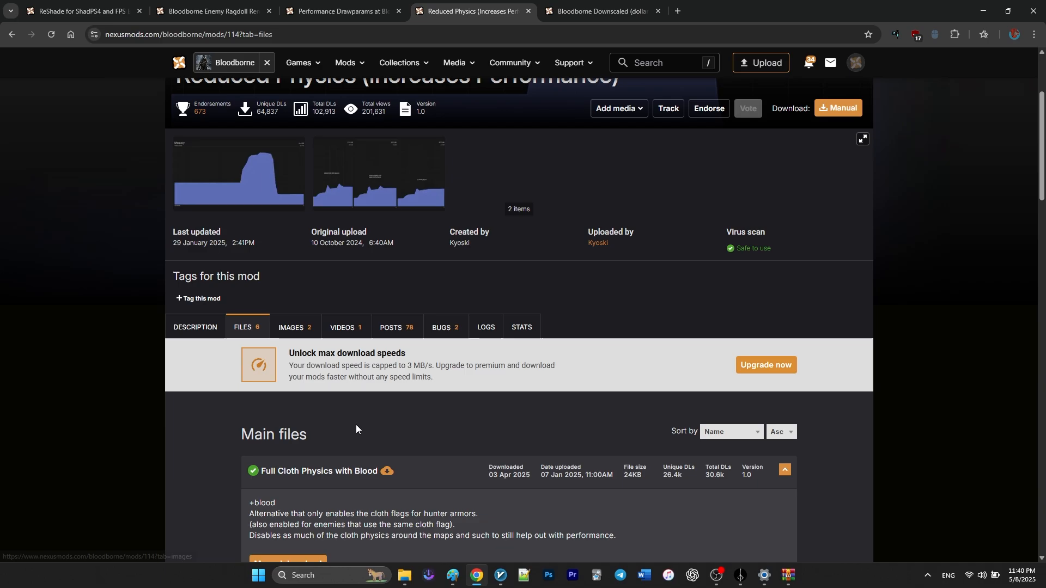
{"action": "scroll", "scroll_direction": "down", "scroll_amount": 3}
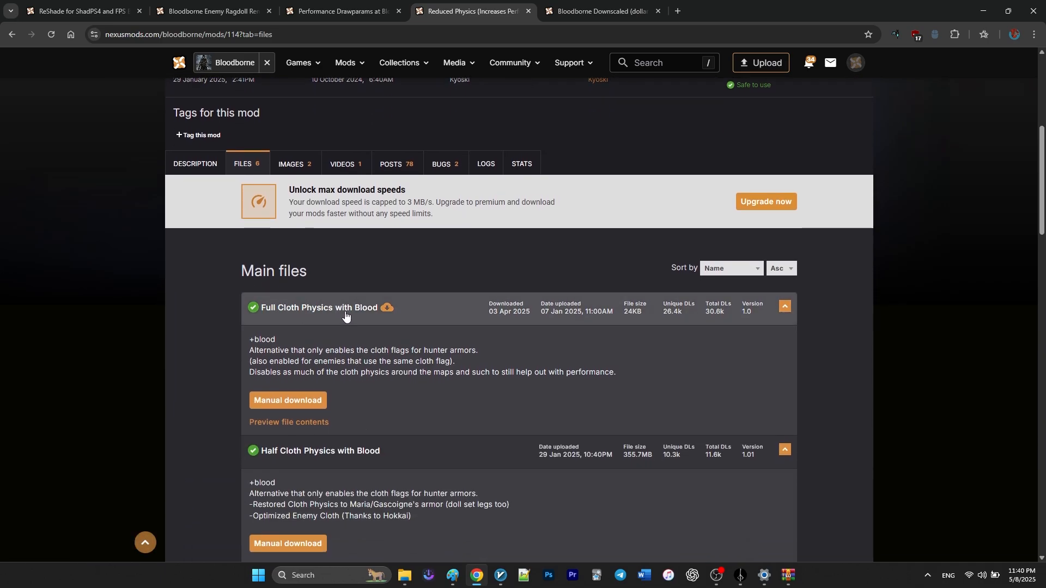
{"action": "scroll", "scroll_direction": "down", "scroll_amount": 3}
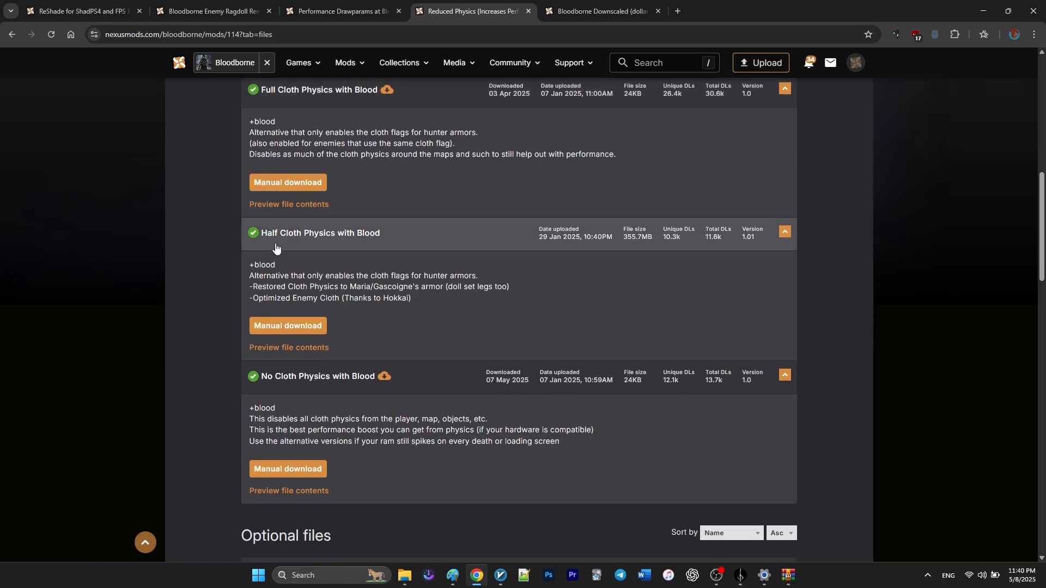
{"action": "scroll", "scroll_direction": "up", "scroll_amount": 3}
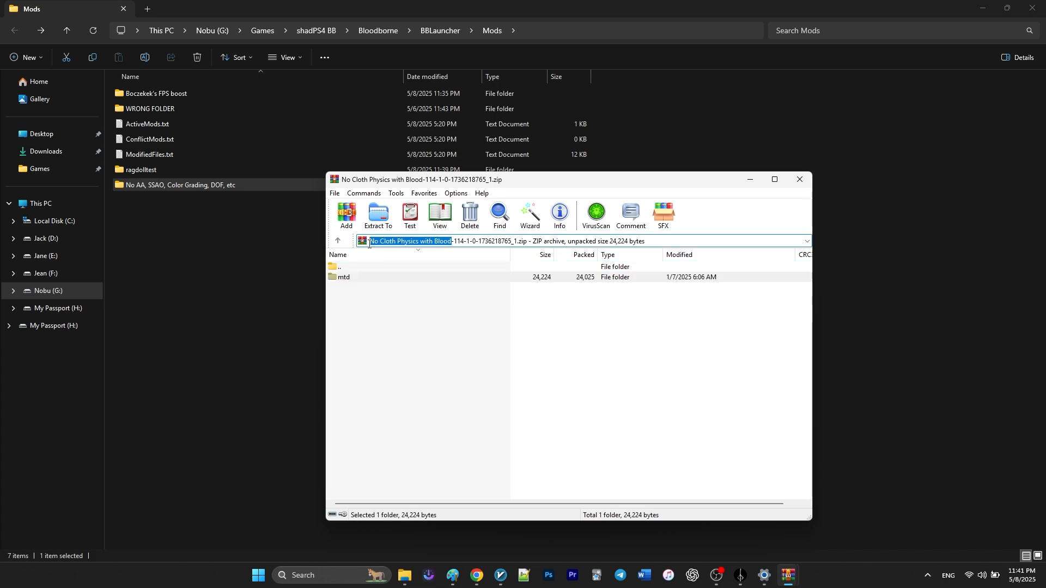
Bring up the copy option for the No Cloth Physics with Blood archive name in WinRAR.
{"action": "right_click", "coordinate": [410, 240]}
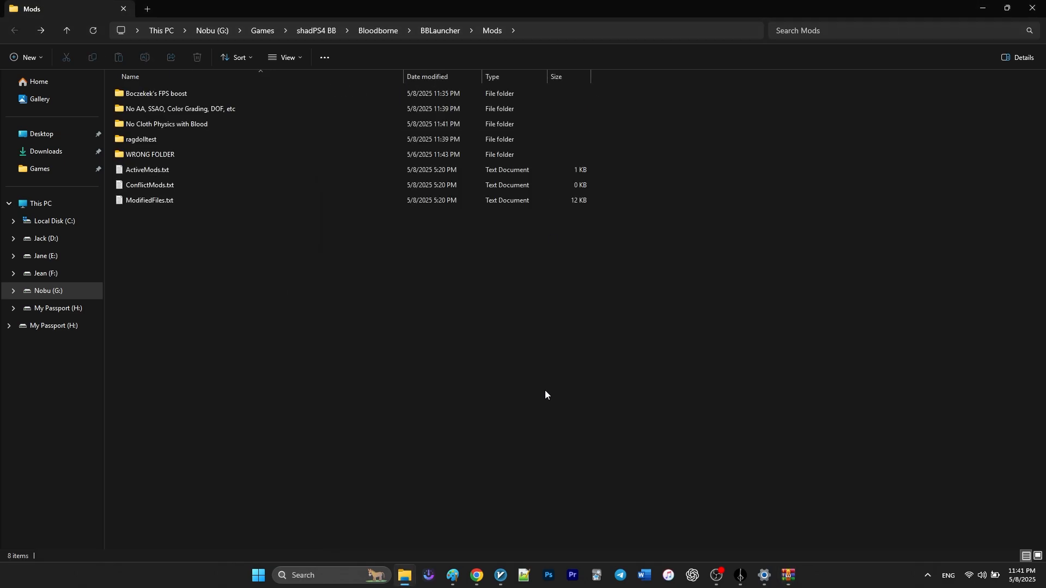
Switch from File Explorer to the Enemy Ragdoll Removal mod page on Nexus Mods.
{"action": "left_click", "coordinate": [474, 579]}
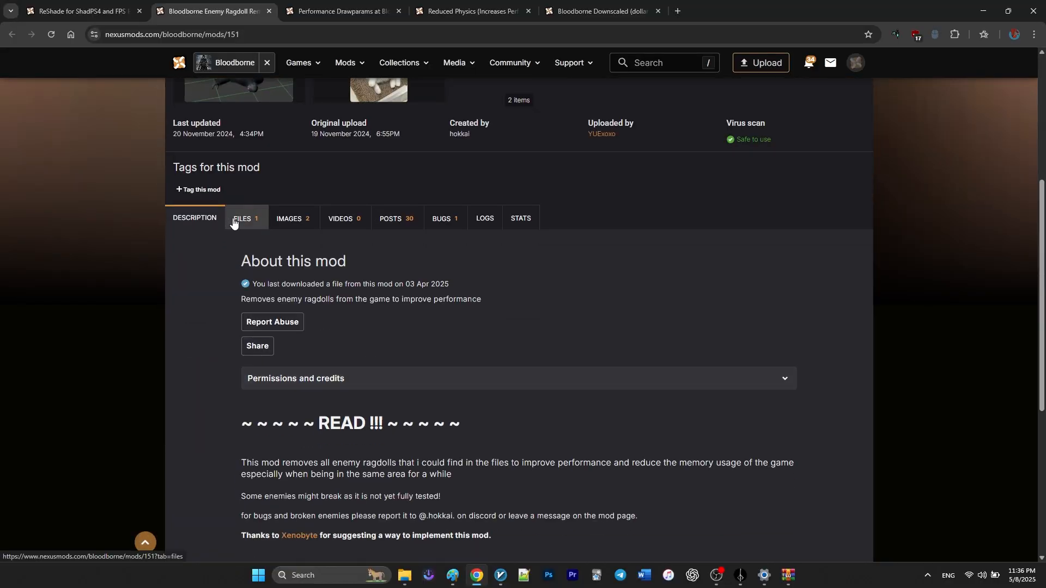
Download the V2 main file (153.74 MB) from the ragdoll mod's Files list.
{"action": "left_click", "coordinate": [243, 218]}
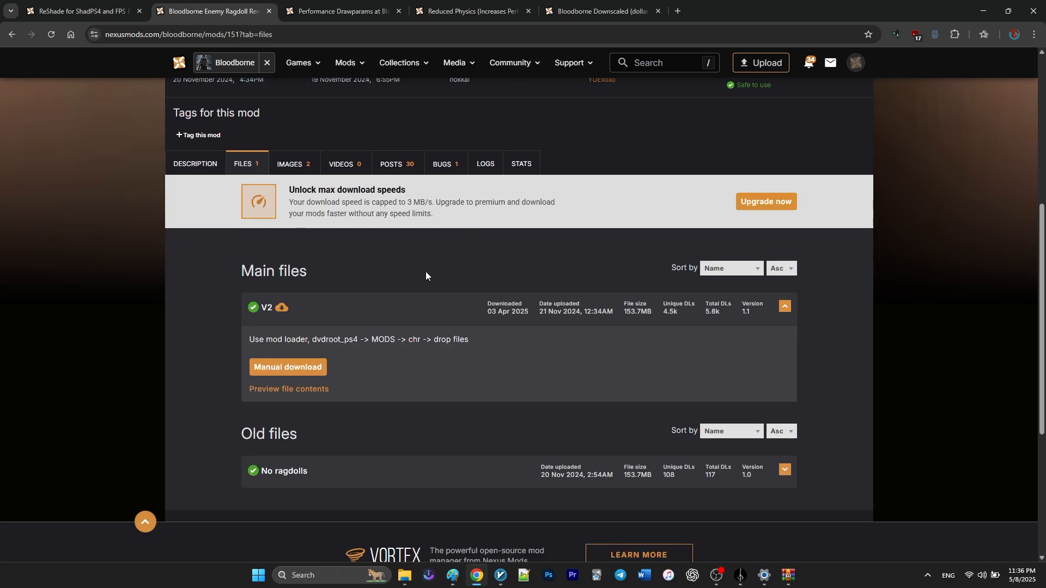
{"action": "left_click", "coordinate": [286, 367]}
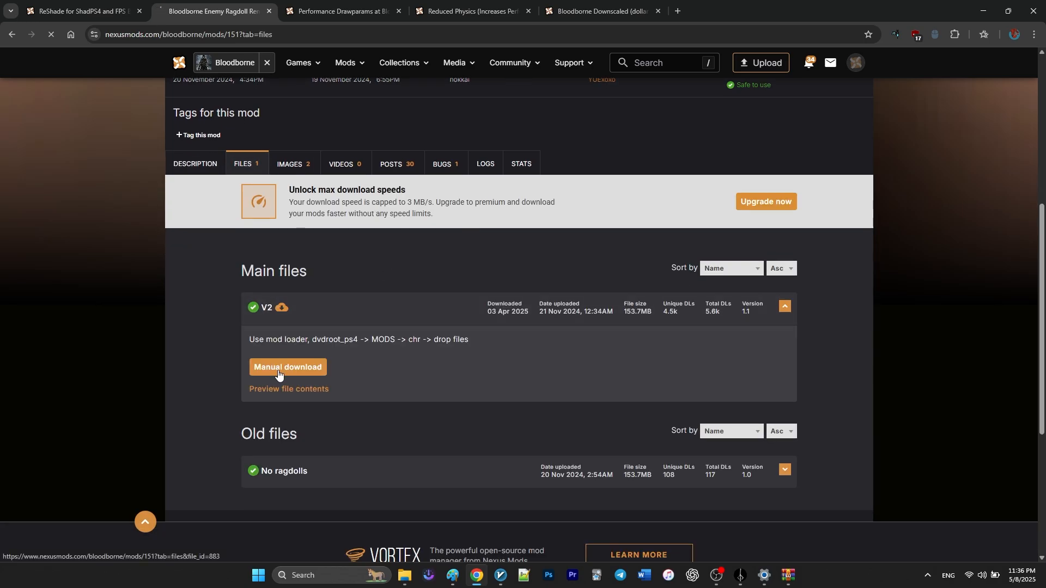
{"action": "left_click", "coordinate": [286, 367]}
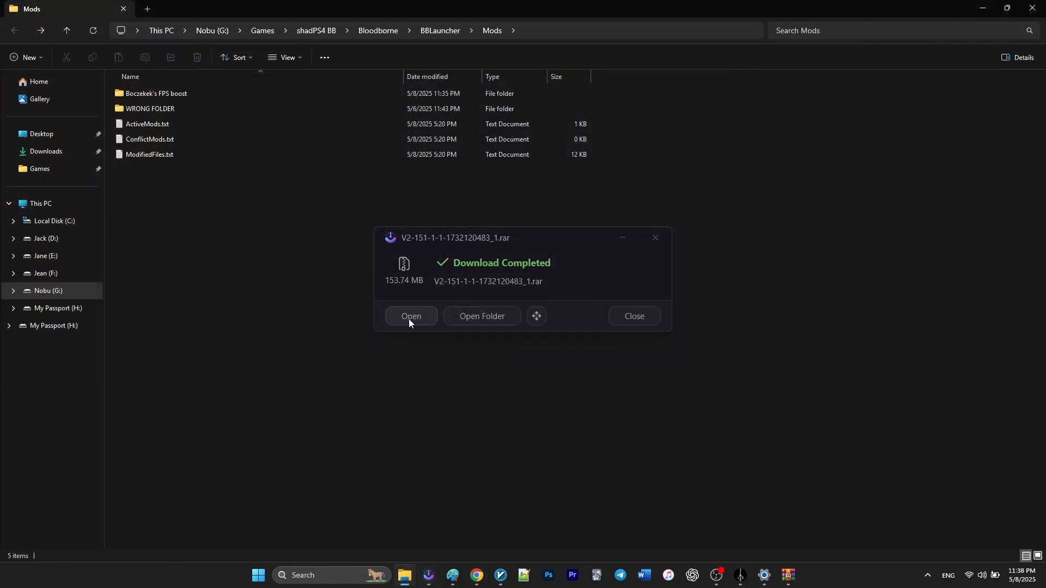
Open the downloaded V2 archive in WinRAR and select its ragdolltest folder.
{"action": "left_click", "coordinate": [411, 316]}
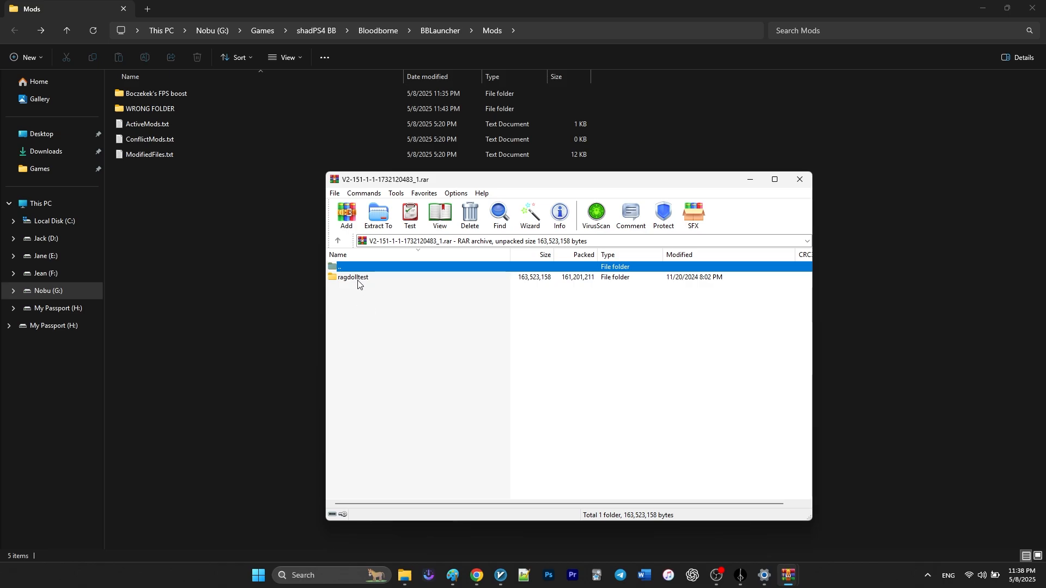
{"action": "left_click", "coordinate": [377, 215]}
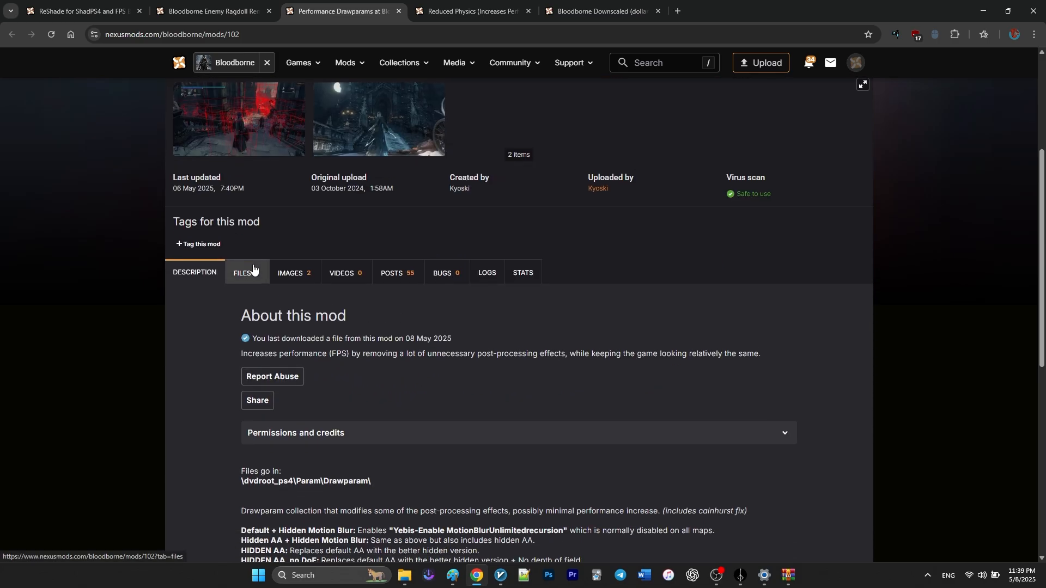
Download the Drawparam Collection file (24.3 MB) from the Performance Drawparams Files list.
{"action": "left_click", "coordinate": [245, 273]}
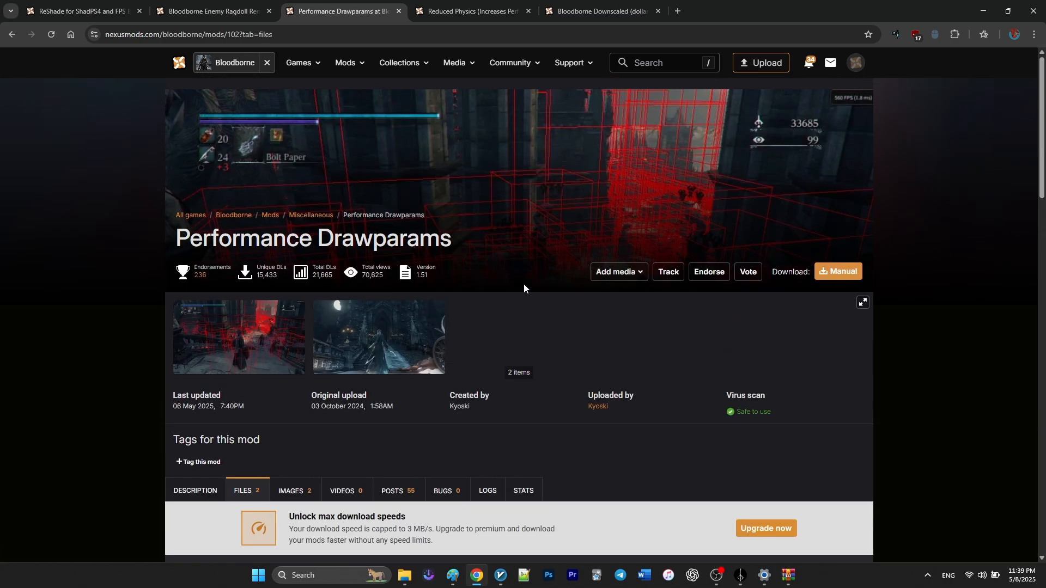
{"action": "scroll", "scroll_direction": "down", "scroll_amount": 3}
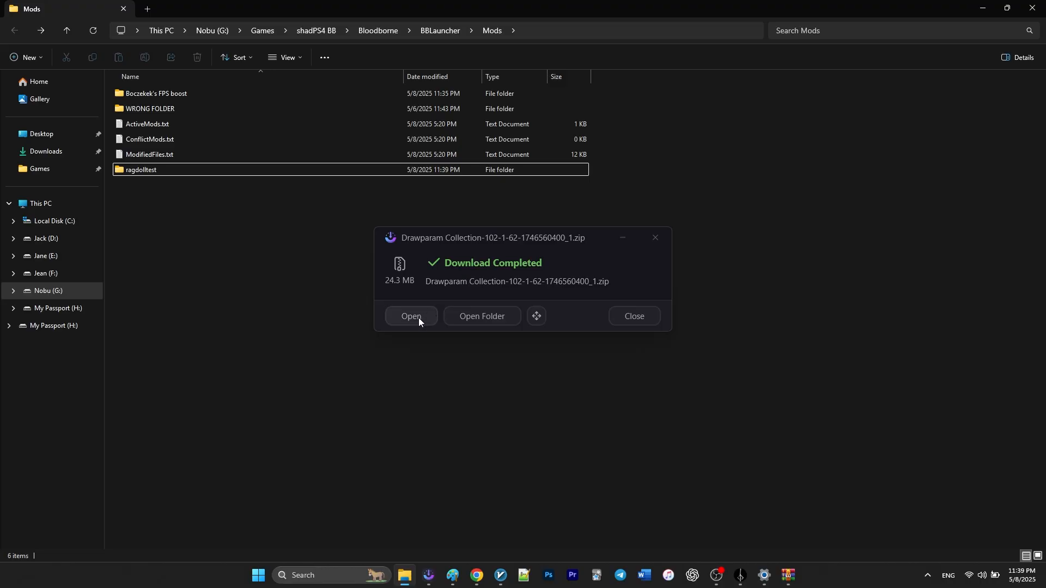
Open the Drawparam Collection archive in WinRAR and enter one of its 27 preset folders.
{"action": "left_click", "coordinate": [410, 316]}
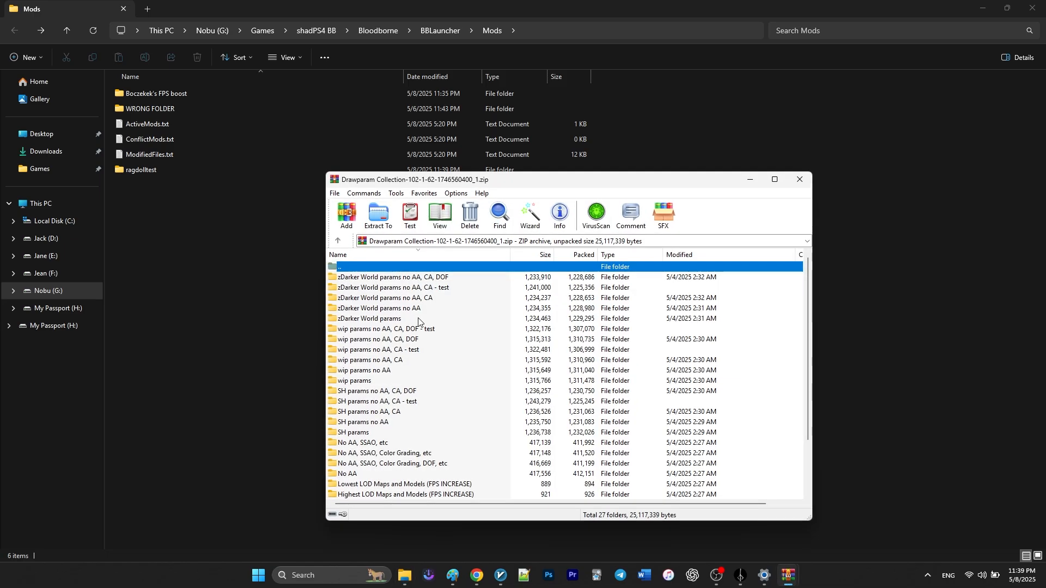
{"action": "scroll", "scroll_direction": "down", "scroll_amount": 3}
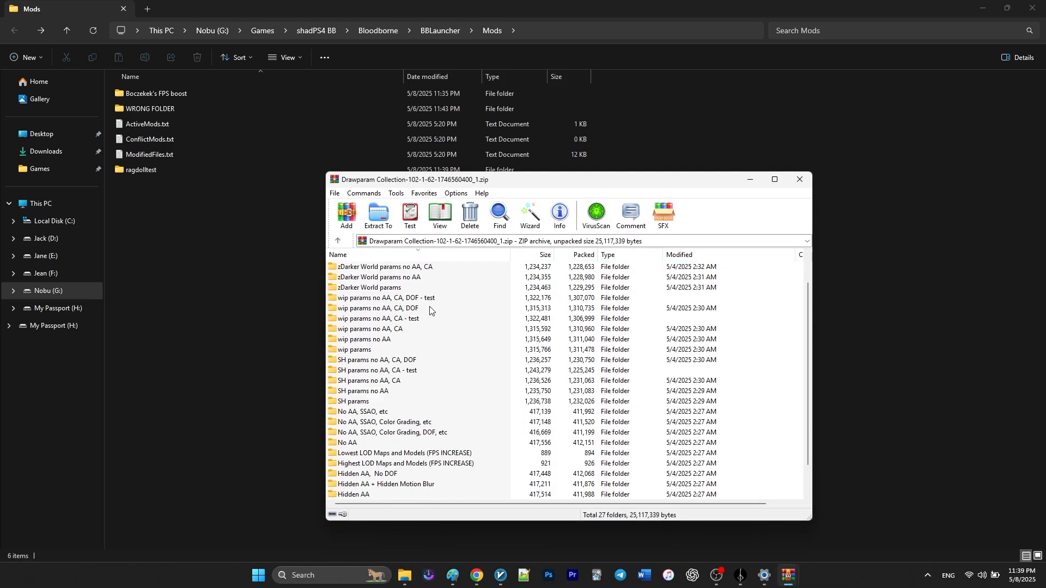
{"action": "scroll", "scroll_direction": "down", "scroll_amount": 3}
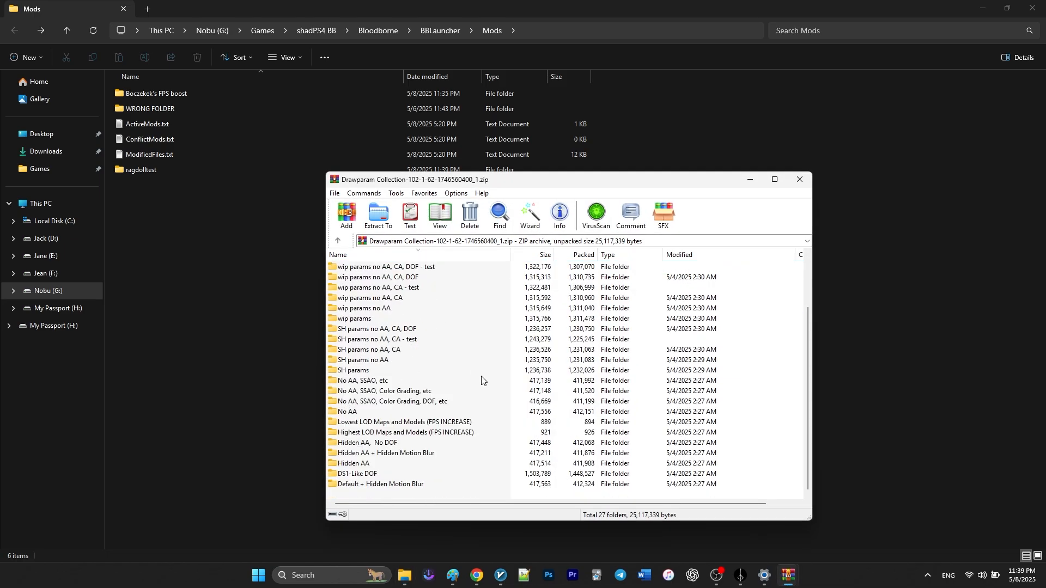
{"action": "mouse_move", "coordinate": [401, 422]}
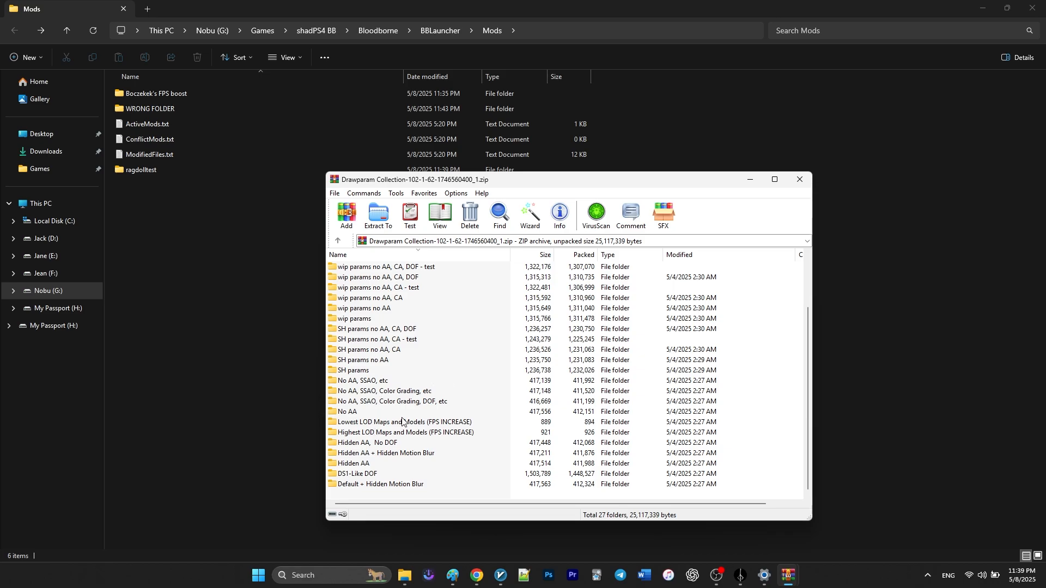
{"action": "double_click", "coordinate": [390, 401]}
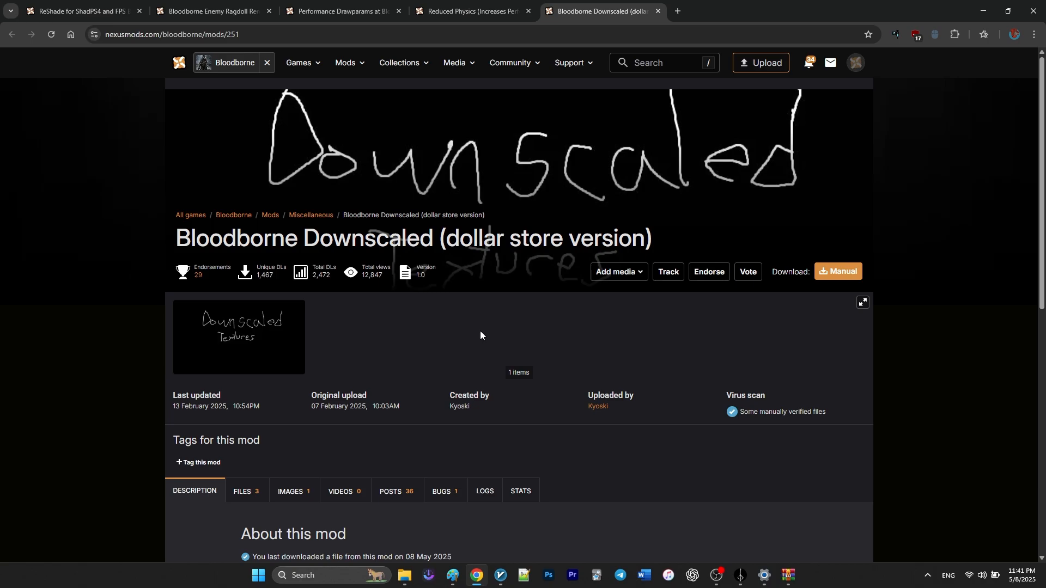
Show the Bloodborne Downscaled files list with its Downscaled 25, 50 and 64x64 main files.
{"action": "scroll", "scroll_direction": "down", "scroll_amount": 3}
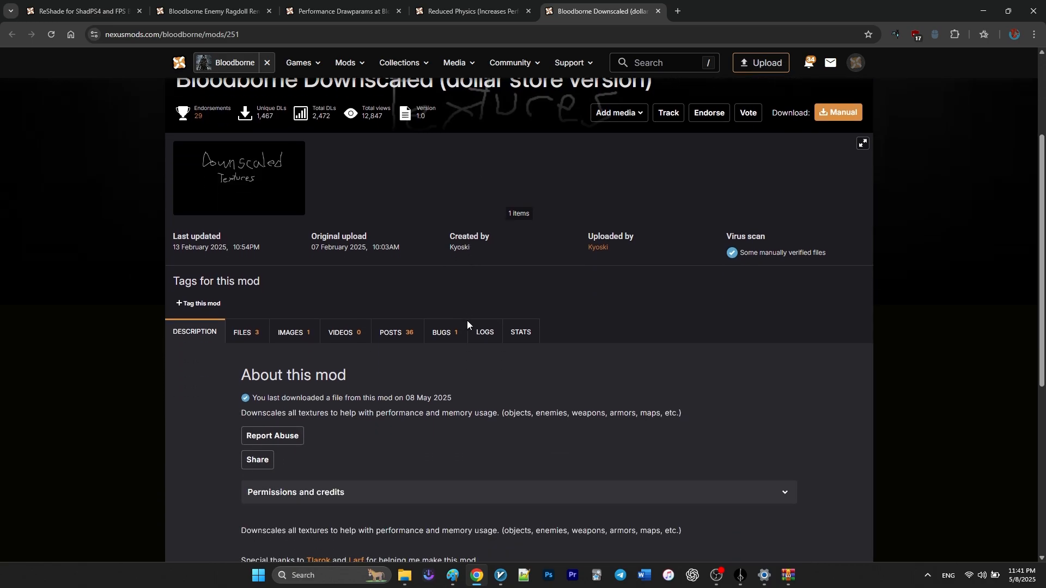
{"action": "left_click", "coordinate": [243, 331]}
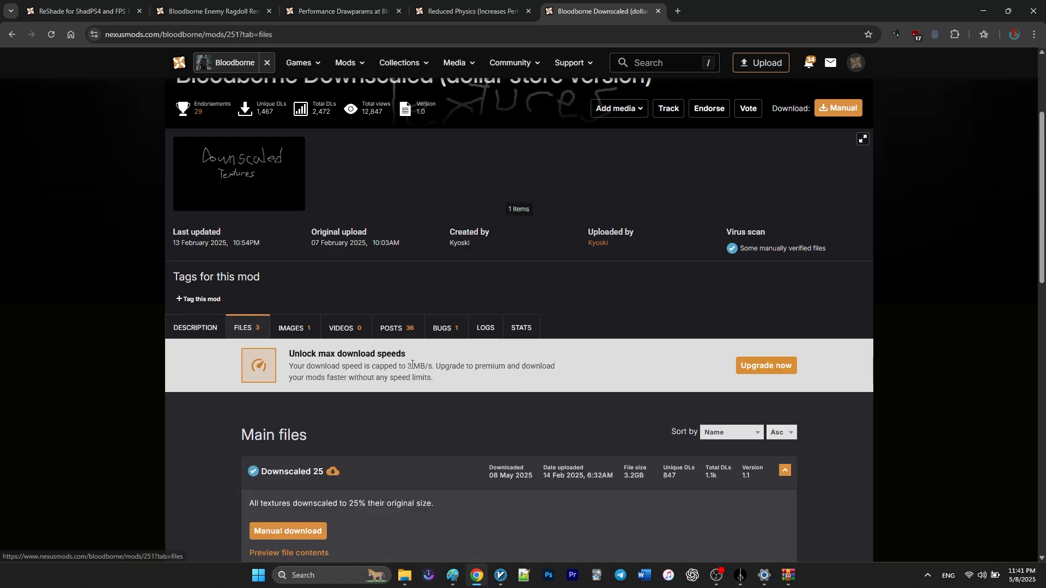
{"action": "scroll", "scroll_direction": "down", "scroll_amount": 3}
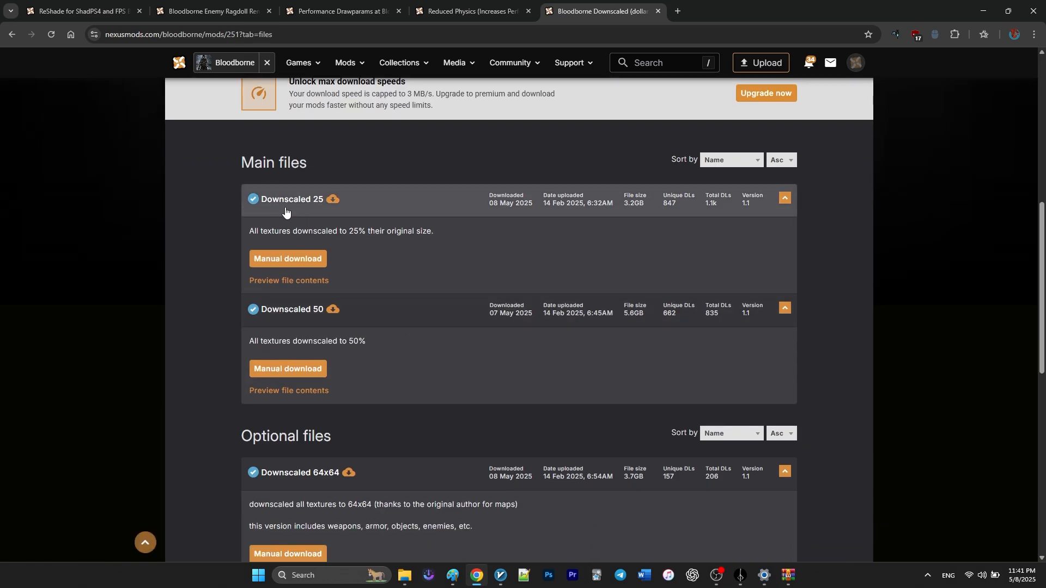
{"action": "scroll", "scroll_direction": "down", "scroll_amount": 3}
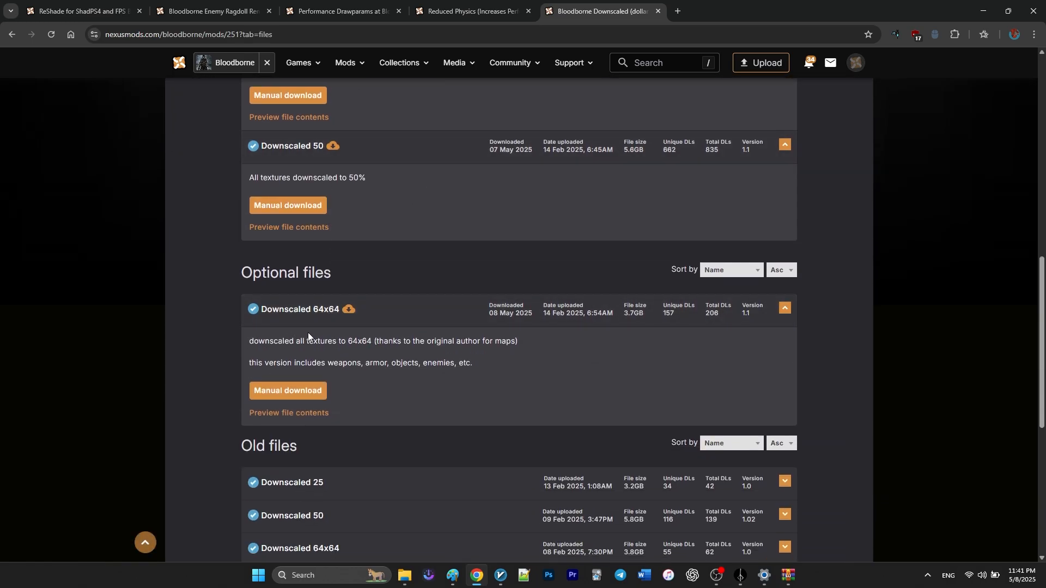
{"action": "scroll", "scroll_direction": "up", "scroll_amount": 3}
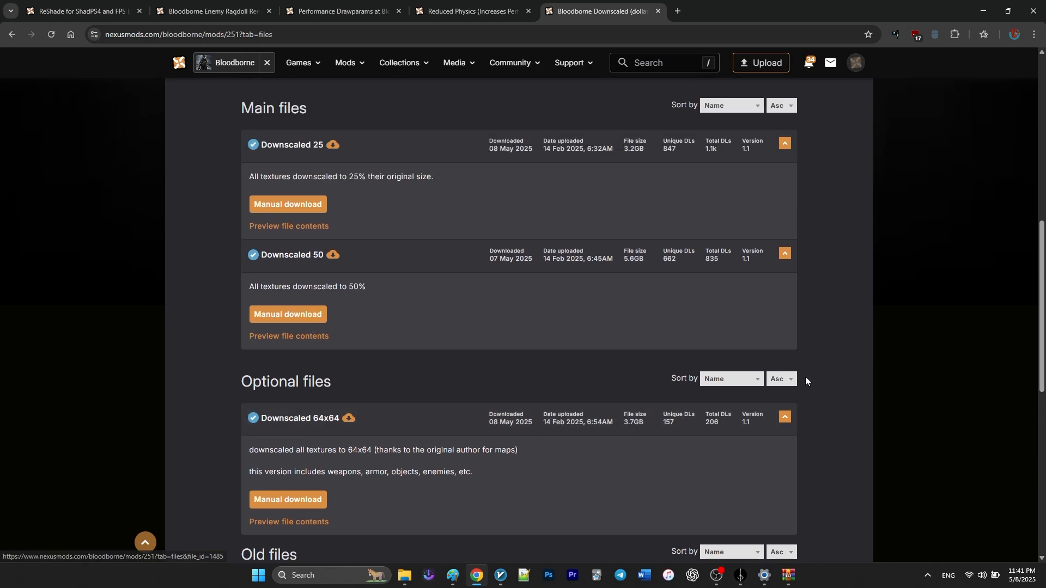
{"action": "mouse_move", "coordinate": [994, 223]}
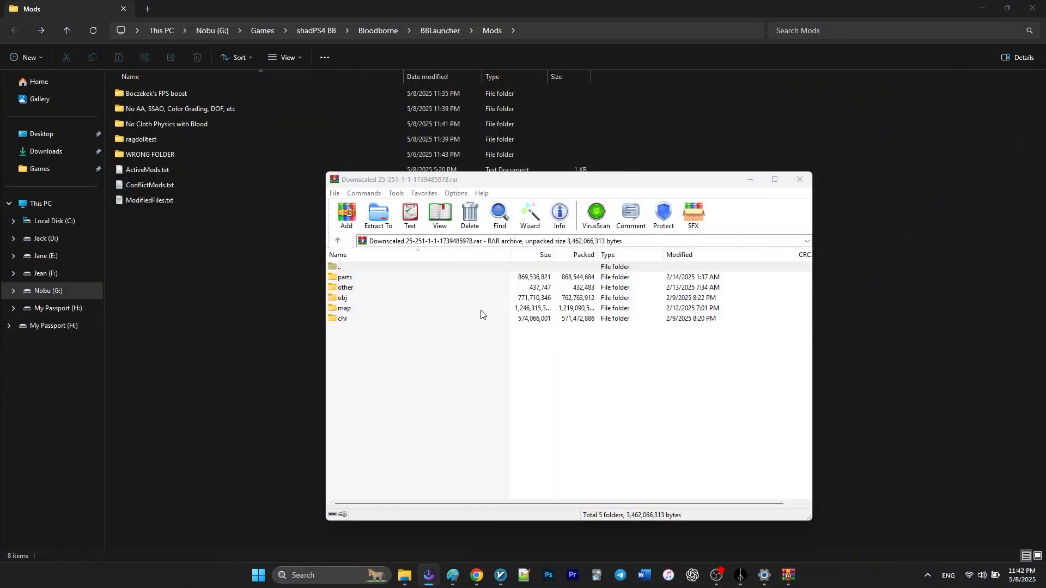
{"action": "mouse_move", "coordinate": [405, 342]}
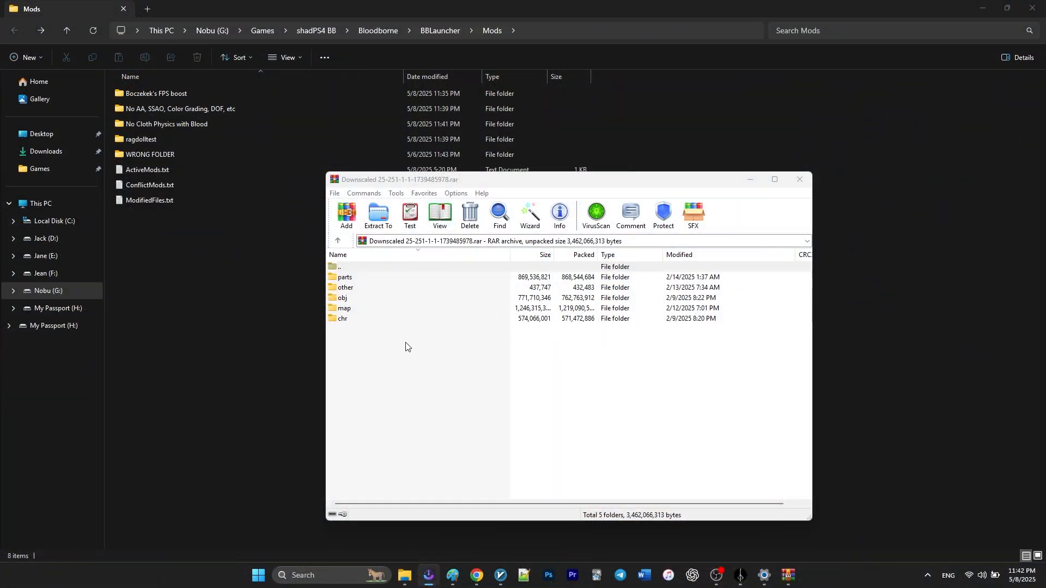
{"action": "mouse_move", "coordinate": [412, 244]}
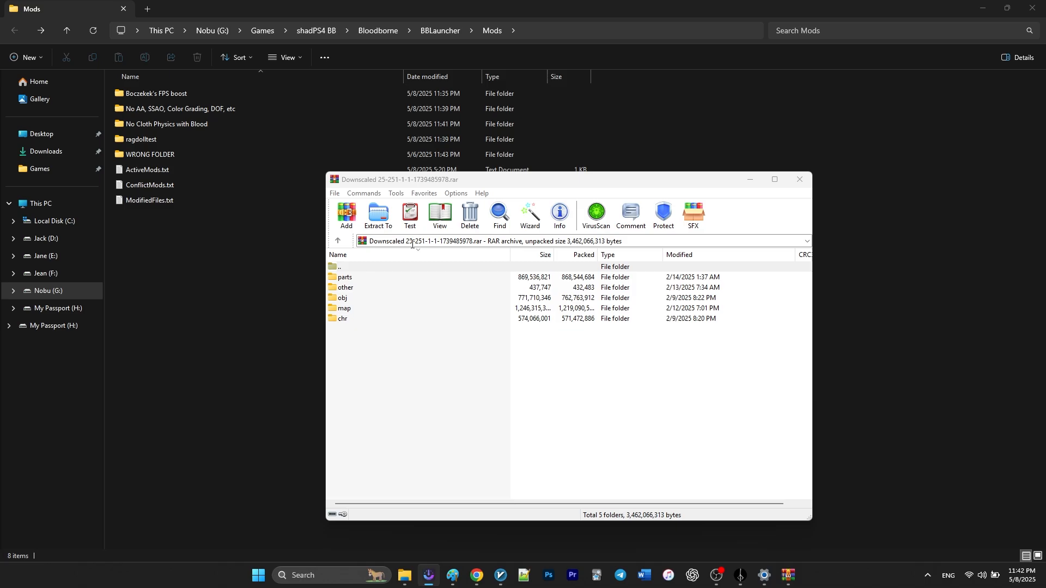
Copy the Downscaled 25 mod name from the WinRAR address bar.
{"action": "double_click", "coordinate": [440, 241]}
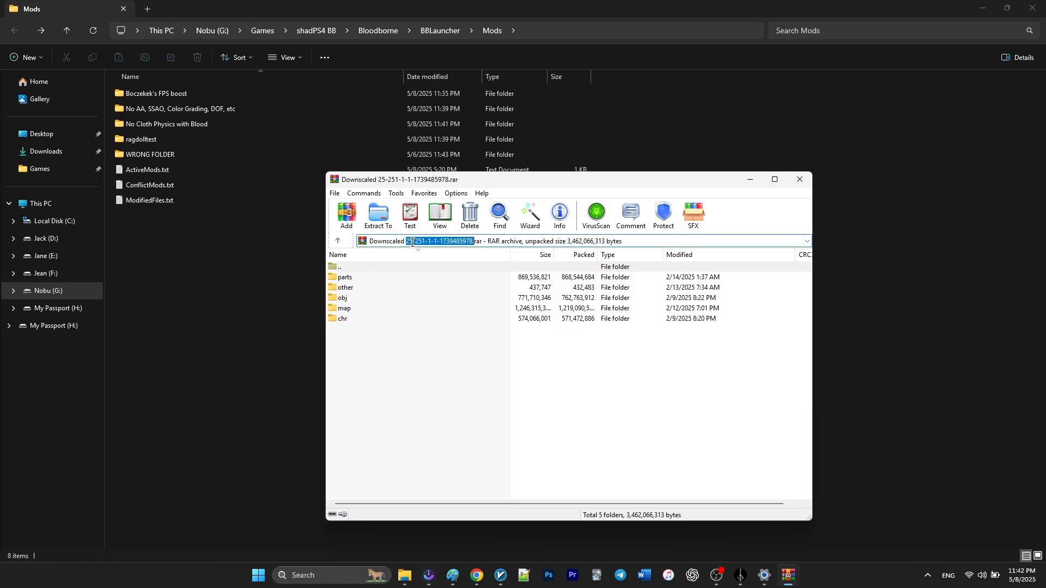
{"action": "right_click", "coordinate": [411, 242]}
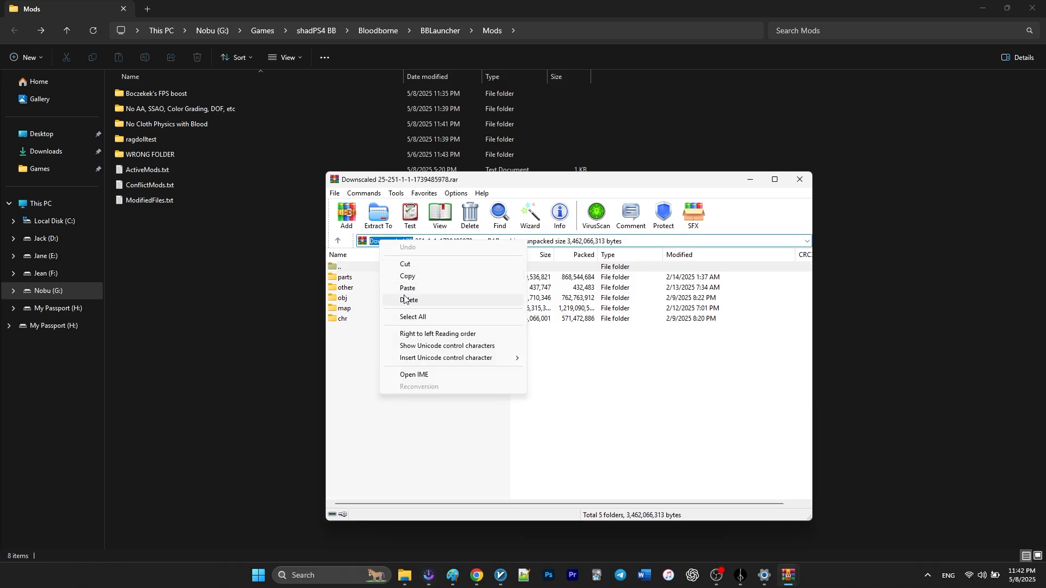
{"action": "left_click", "coordinate": [797, 180]}
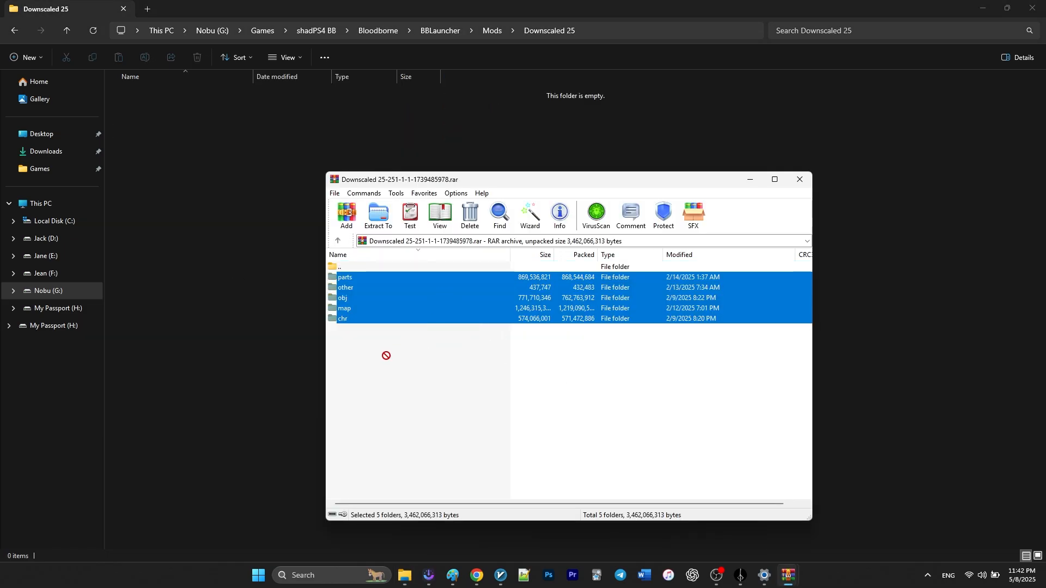
Drop the chr, map, obj, other and parts folders into the Downscaled 25 folder in Mods.
{"action": "left_click", "coordinate": [377, 216]}
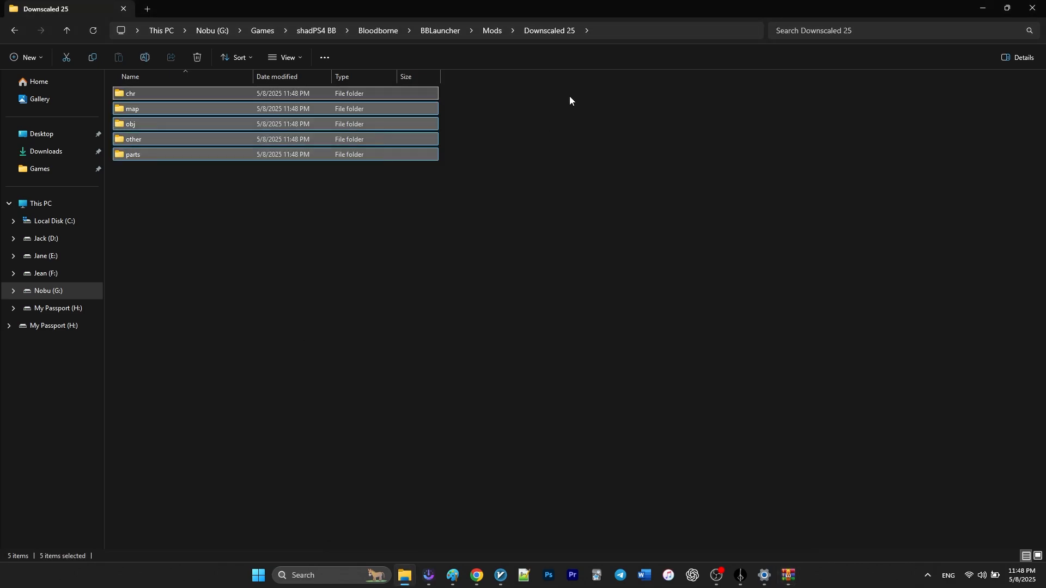
{"action": "left_click", "coordinate": [475, 579]}
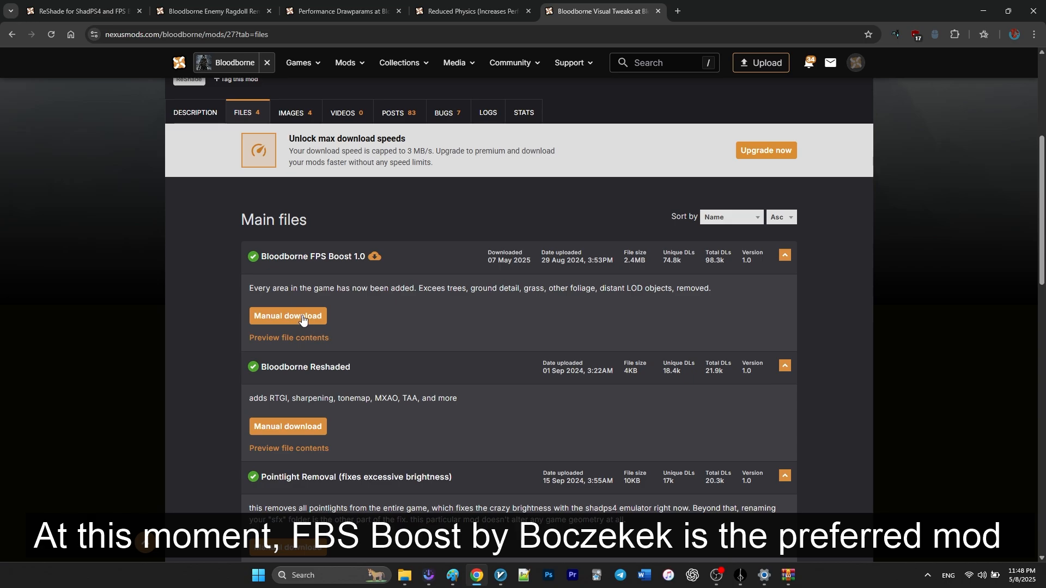
{"action": "mouse_move", "coordinate": [302, 319]}
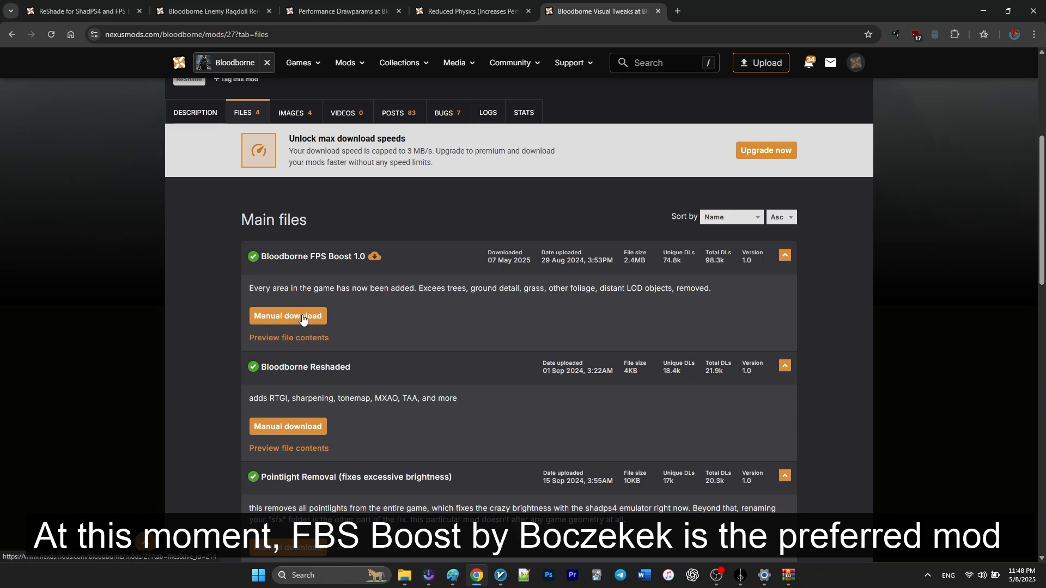
Manually download the Bloodborne FPS Boost 1.0 archive (2.39 MB).
{"action": "left_click", "coordinate": [288, 316]}
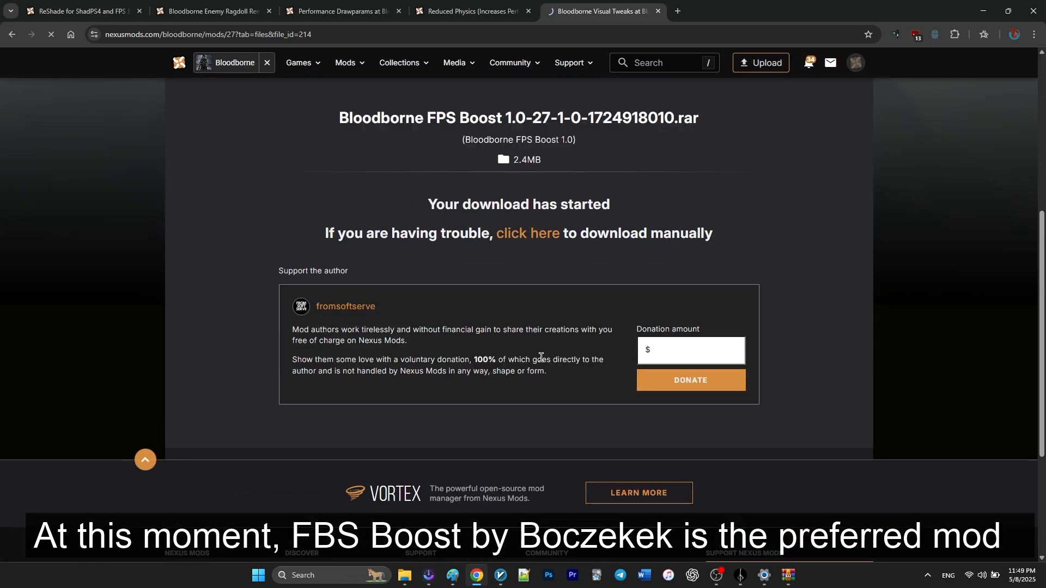
{"action": "left_click", "coordinate": [406, 579]}
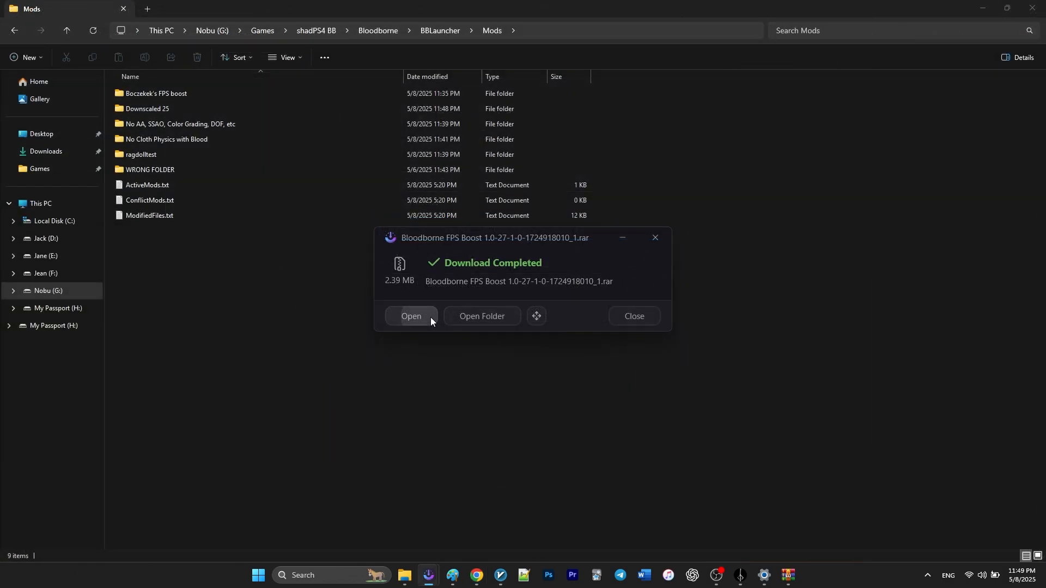
Open the FPS Boost 1.0 archive in WinRAR and bring up extract actions for its map folder.
{"action": "left_click", "coordinate": [411, 316]}
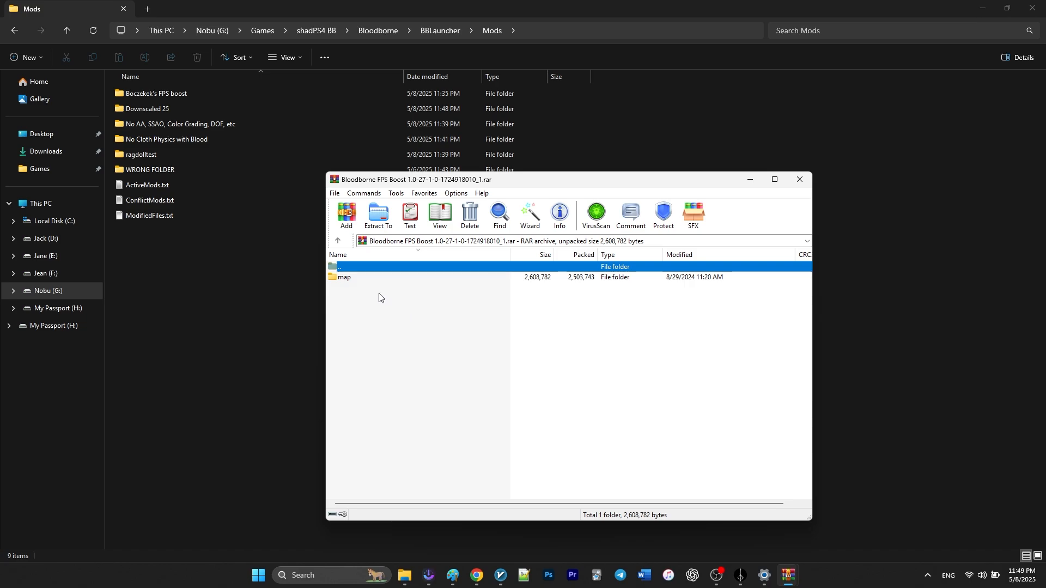
{"action": "left_click", "coordinate": [344, 277]}
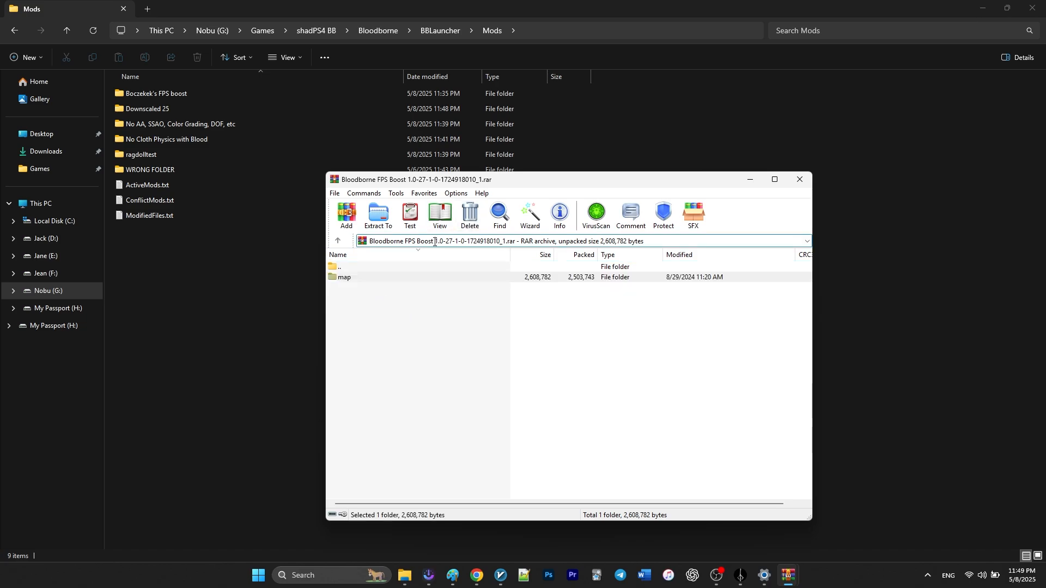
{"action": "right_click", "coordinate": [433, 241]}
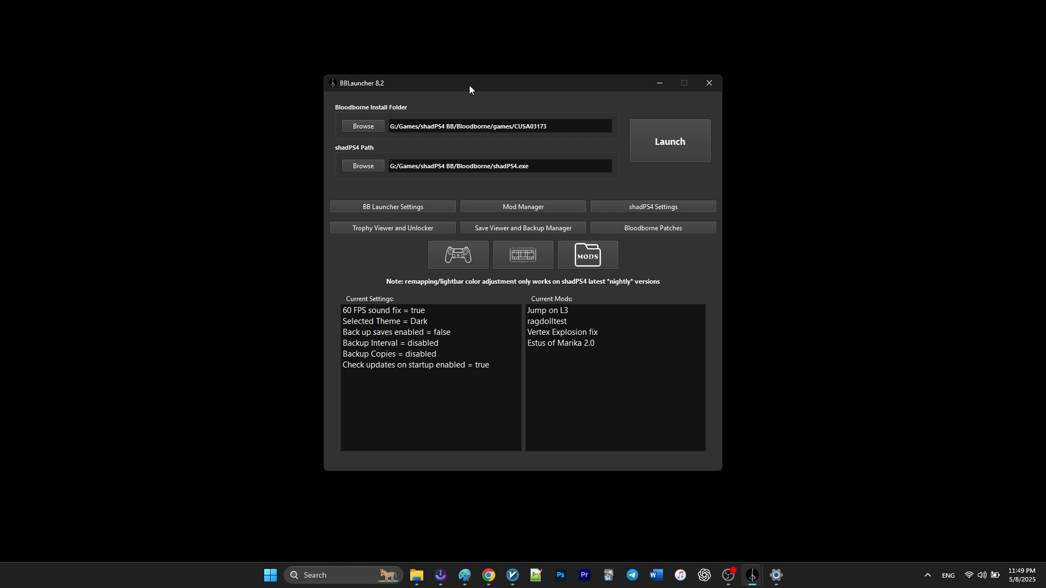
{"action": "mouse_move", "coordinate": [529, 210]}
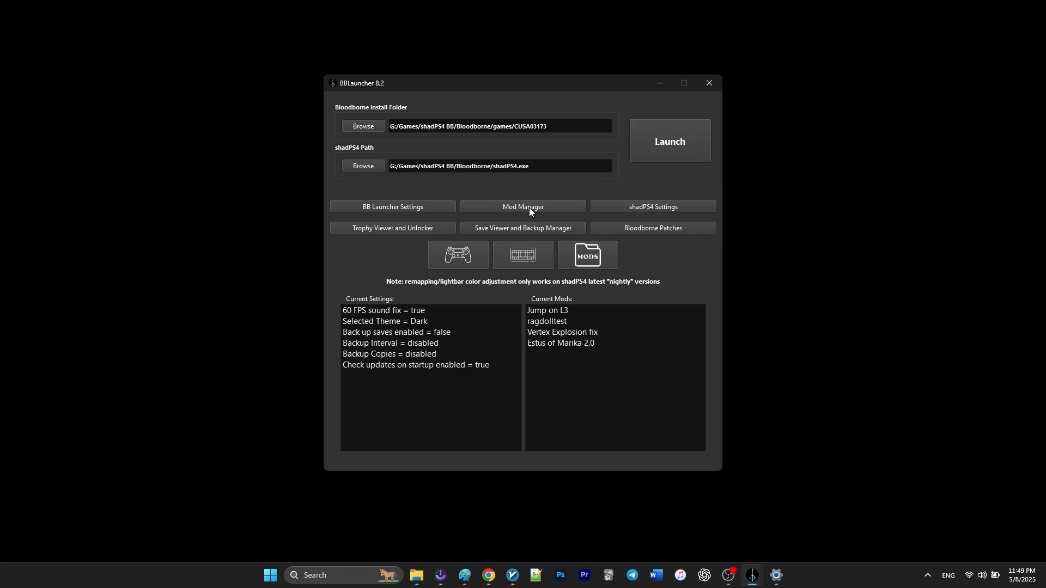
In Mod Manager, activate Downscaled 25 and start activating Bloodborne FPS Boost, hitting a conflict warning.
{"action": "left_click", "coordinate": [522, 206]}
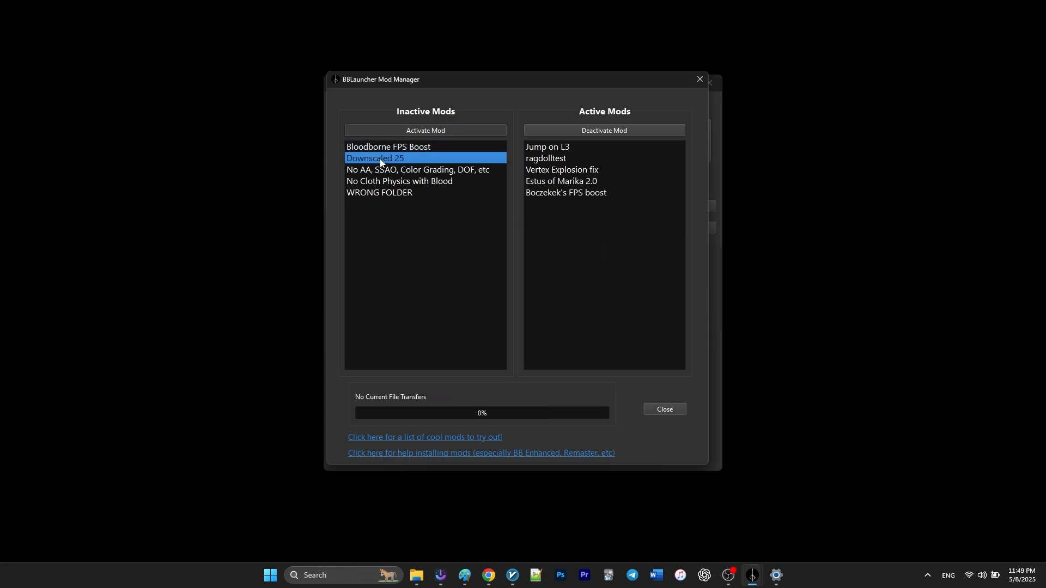
{"action": "left_click", "coordinate": [425, 130]}
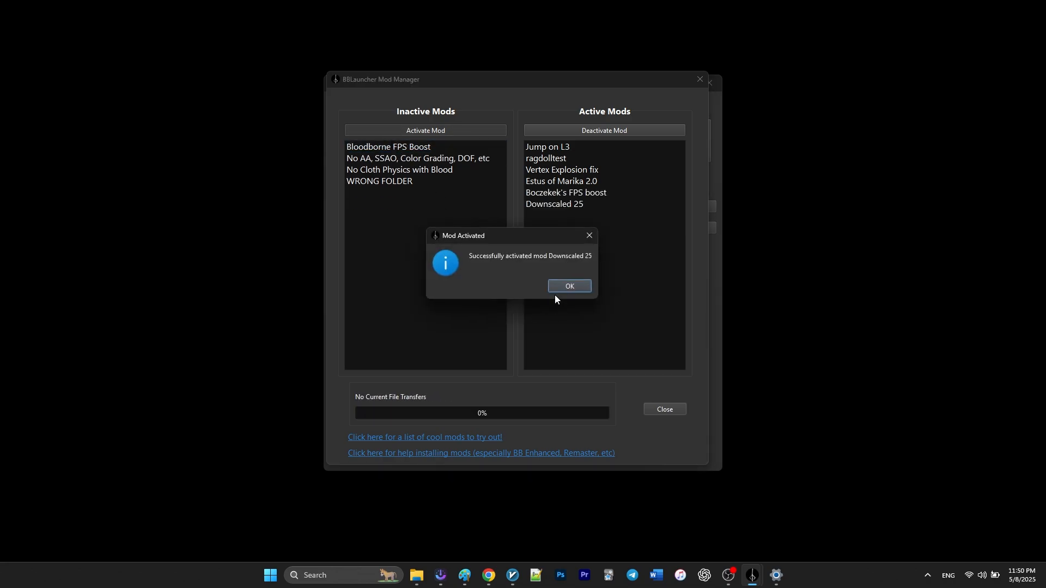
{"action": "left_click", "coordinate": [569, 286]}
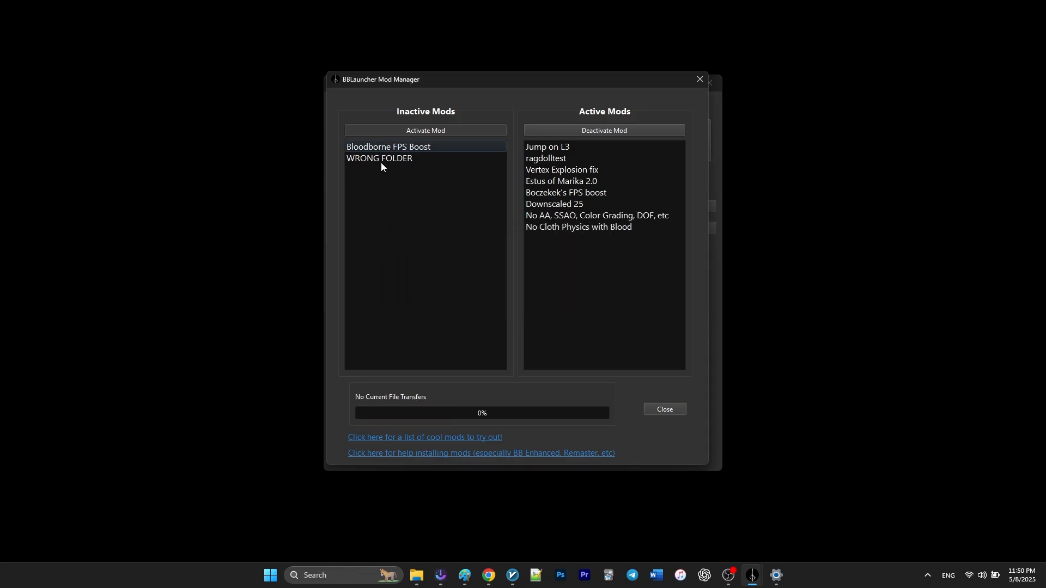
{"action": "left_click", "coordinate": [425, 130]}
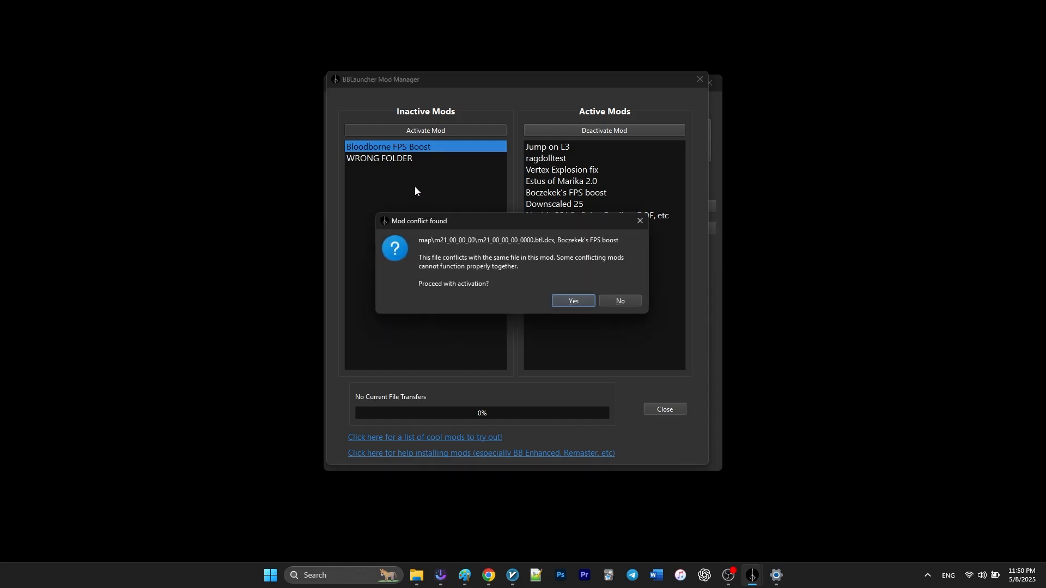
{"action": "mouse_move", "coordinate": [610, 243]}
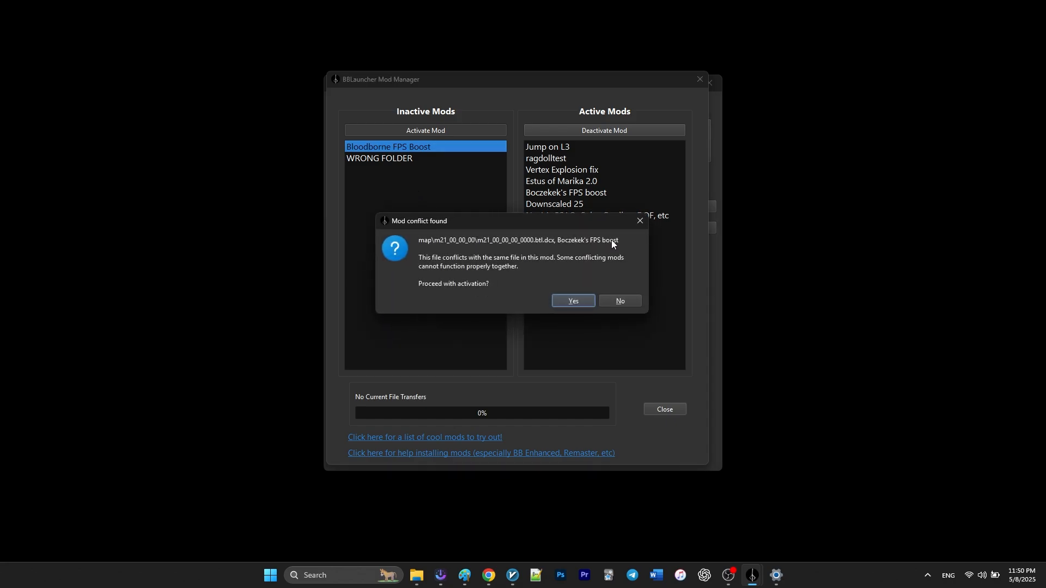
{"action": "mouse_move", "coordinate": [427, 315]}
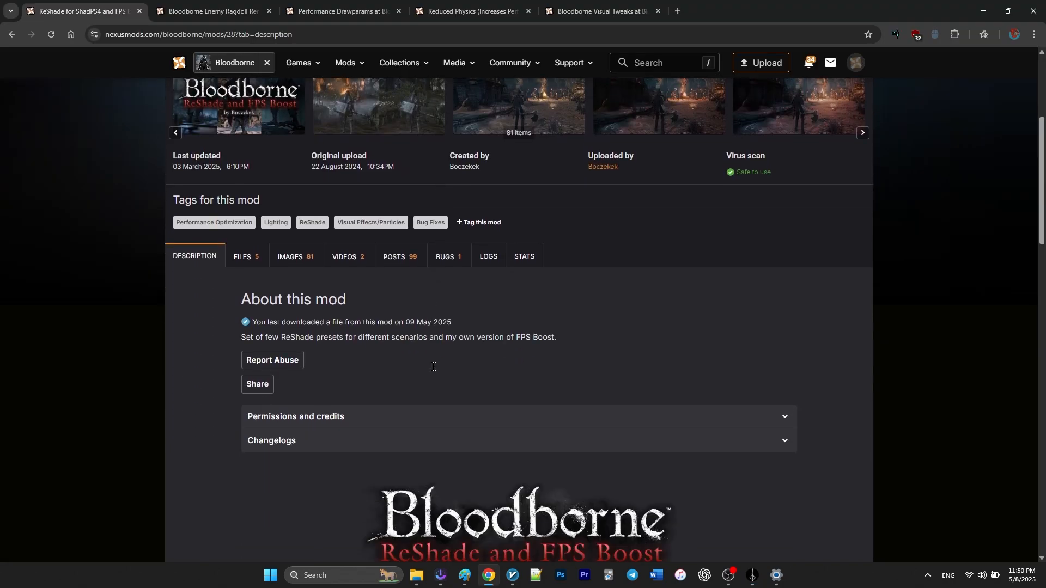
Show the Files list of the ReShade and FPS Boost mod page.
{"action": "left_click", "coordinate": [243, 256]}
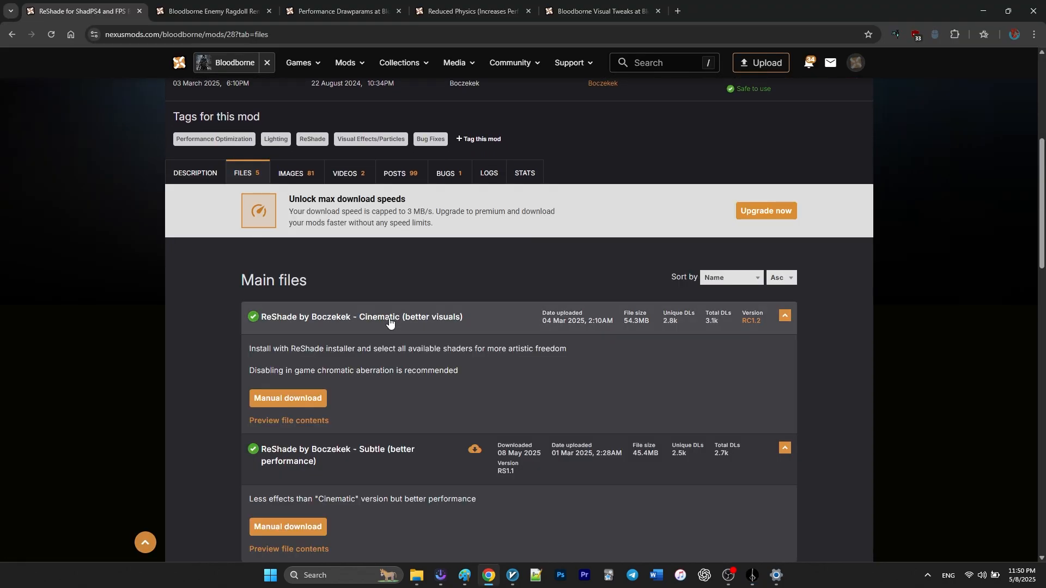
{"action": "mouse_move", "coordinate": [471, 378]}
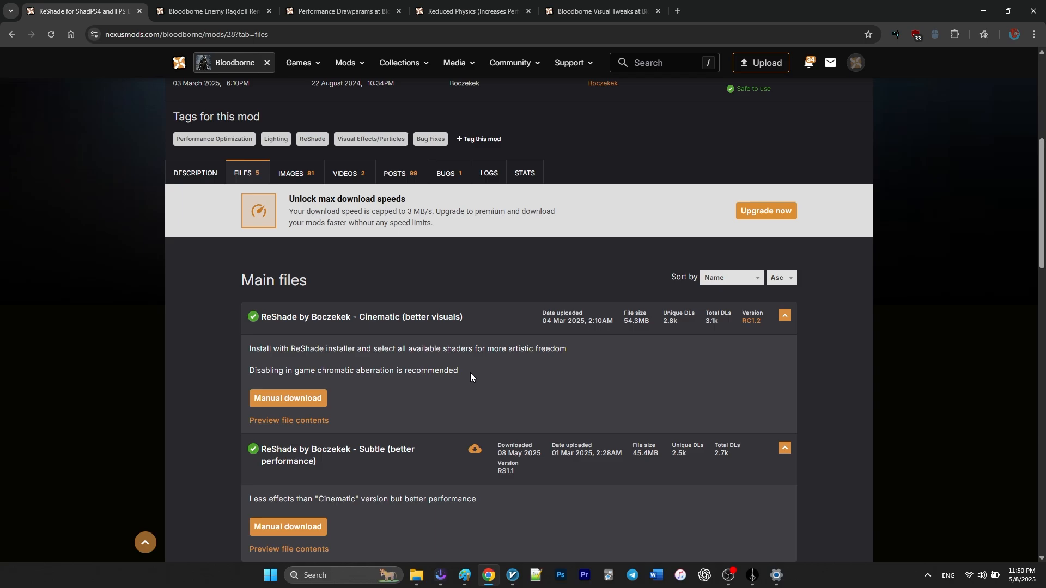
{"action": "scroll", "scroll_direction": "down", "scroll_amount": 3}
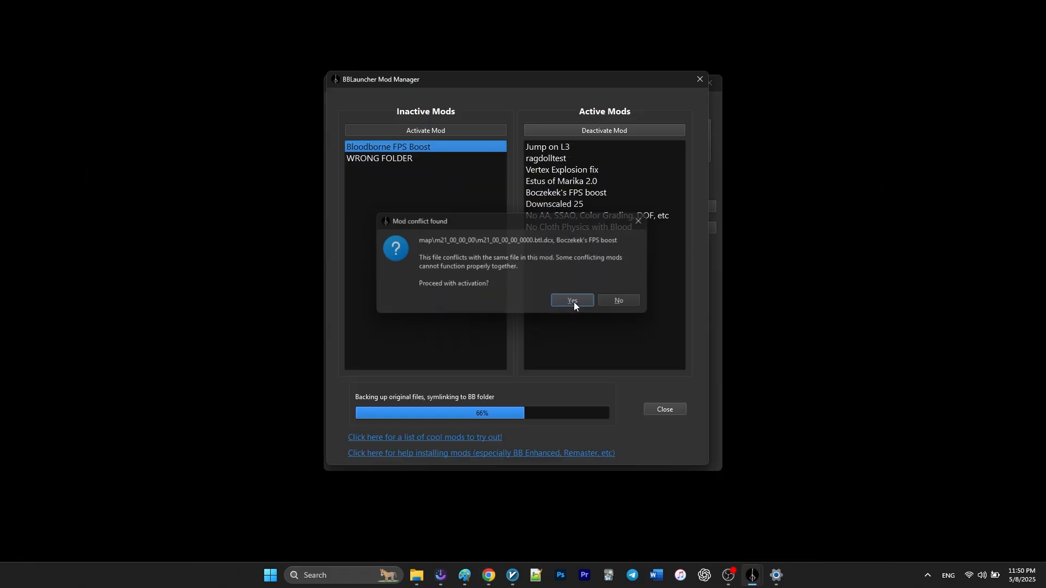
Accept the FPS Boost conflict, get WRONG FOLDER rejected as invalid, and return to the launcher with nine current mods.
{"action": "left_click", "coordinate": [571, 301]}
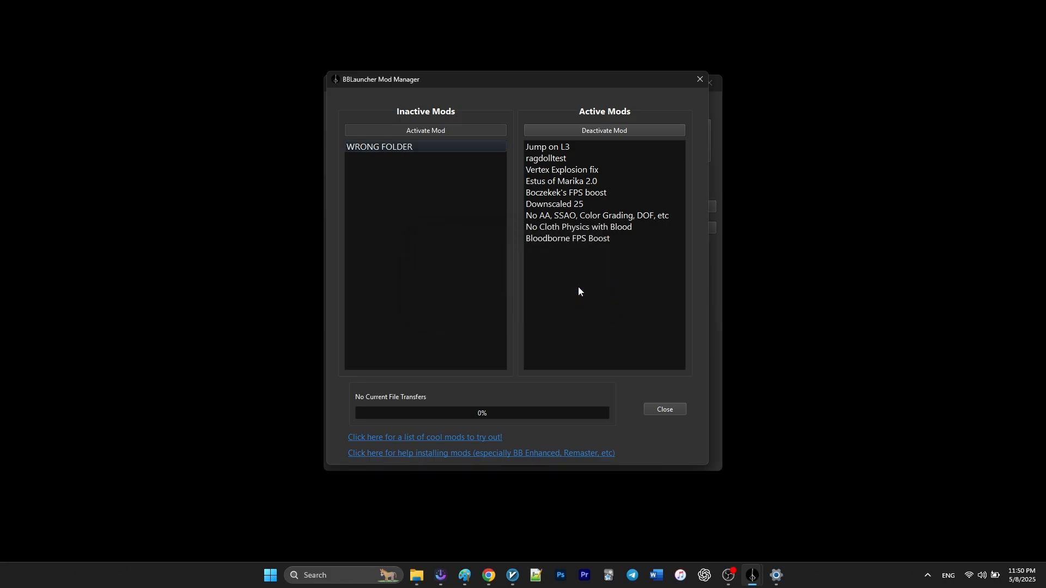
{"action": "mouse_move", "coordinate": [408, 169]}
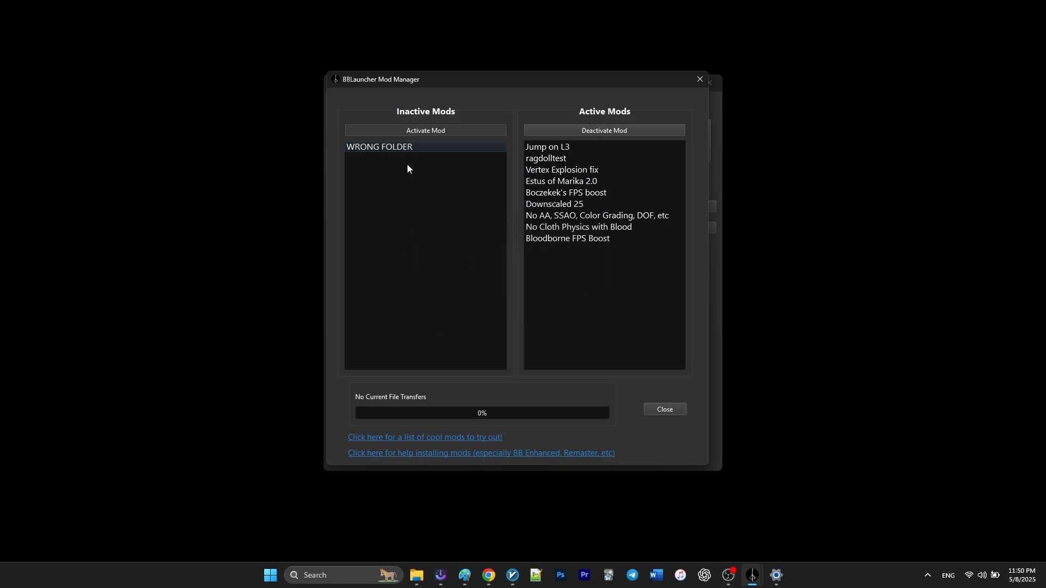
{"action": "left_click", "coordinate": [425, 130]}
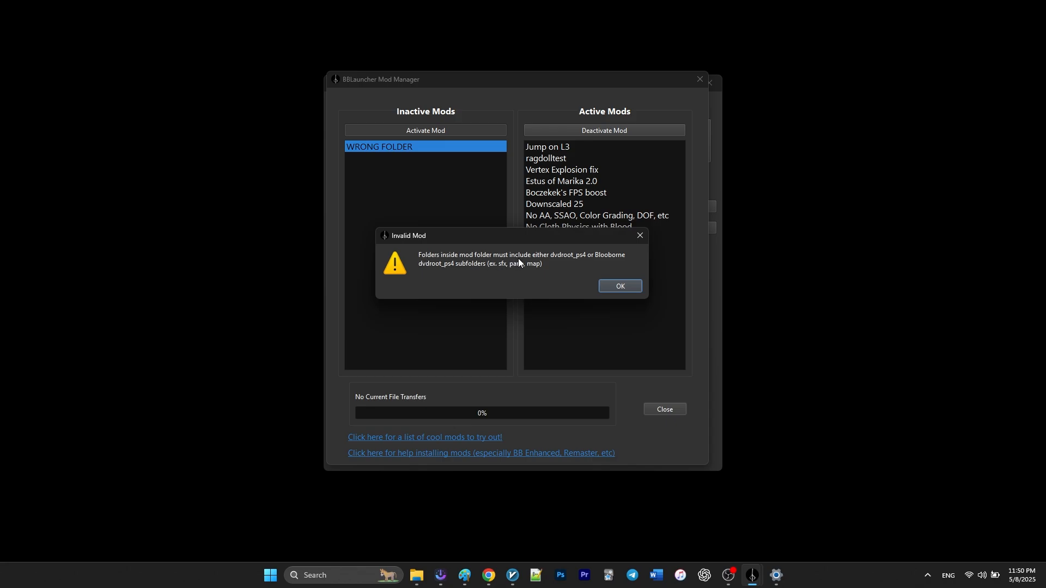
{"action": "mouse_move", "coordinate": [427, 264]}
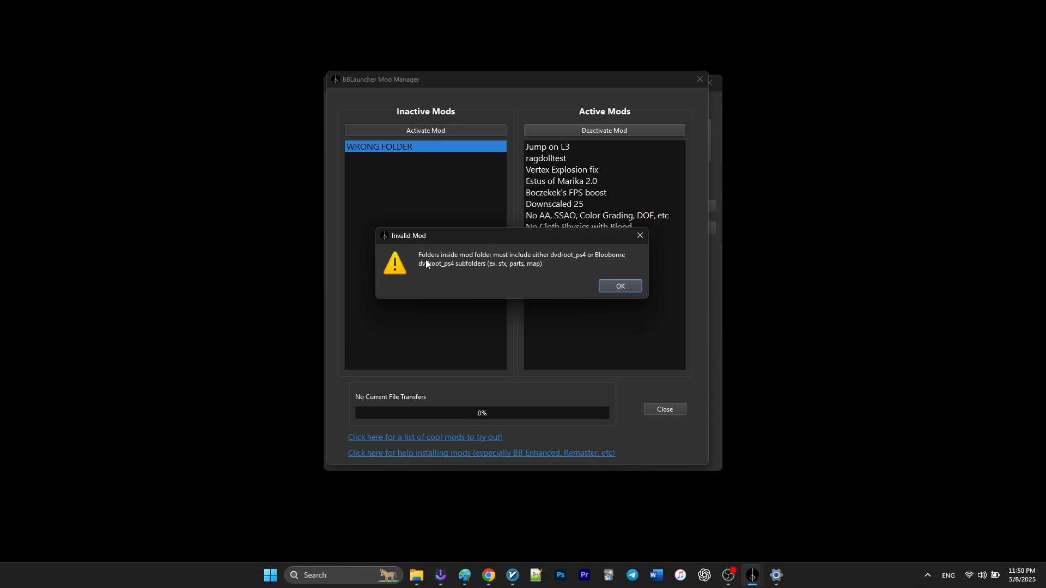
{"action": "mouse_move", "coordinate": [512, 273]}
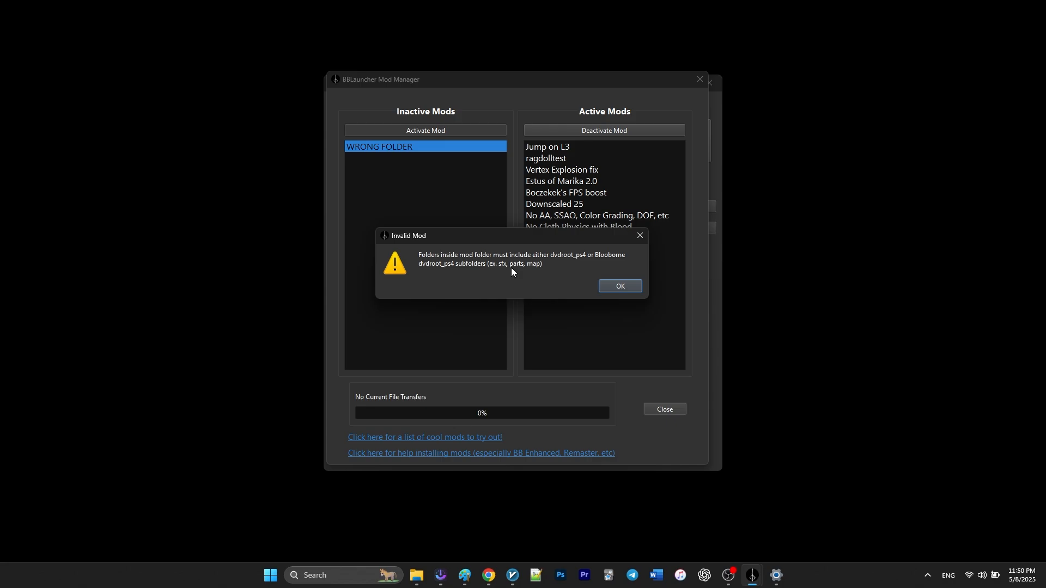
{"action": "mouse_move", "coordinate": [617, 286]}
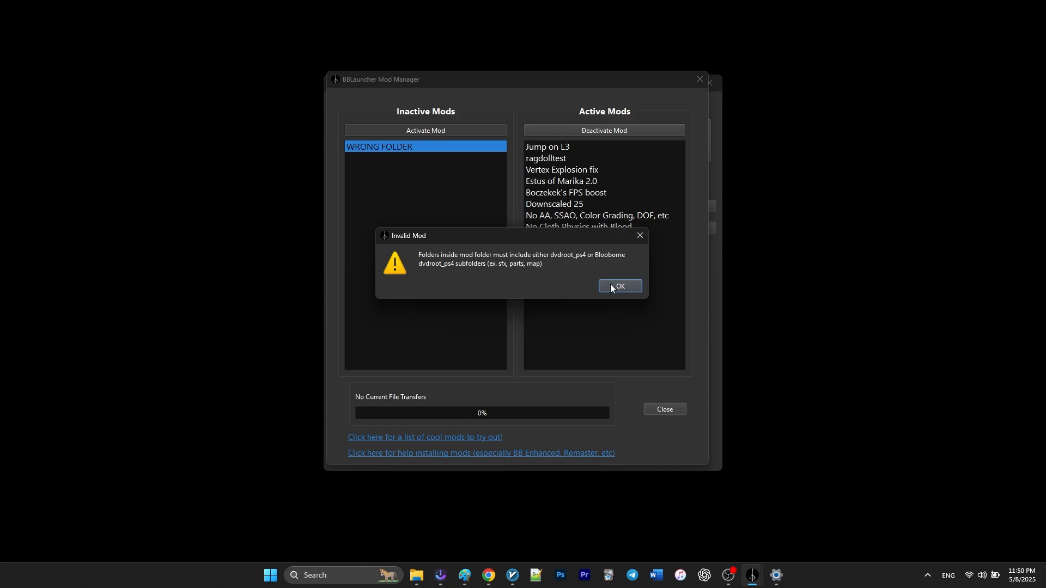
{"action": "left_click", "coordinate": [618, 287]}
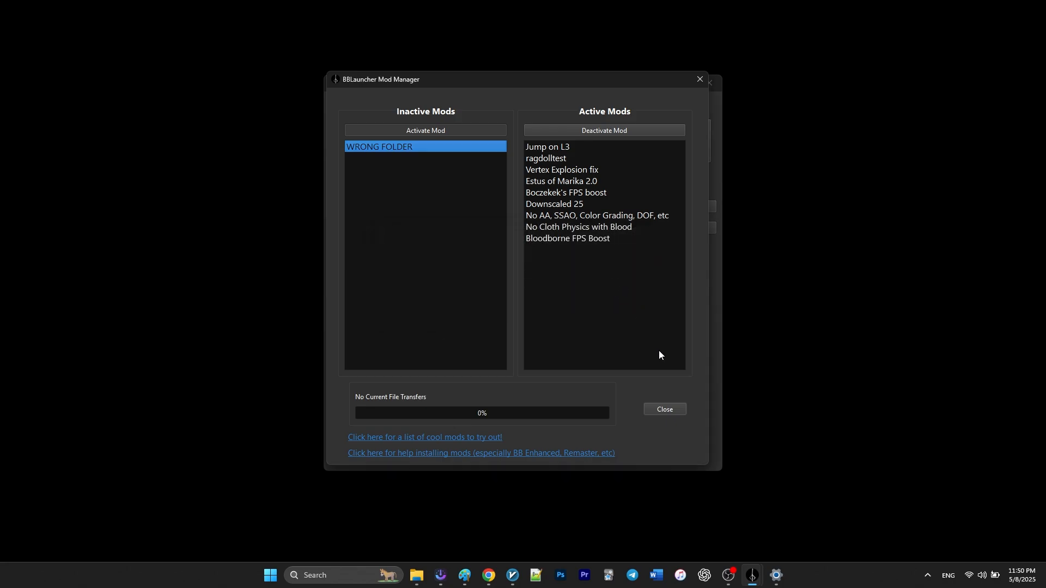
{"action": "left_click", "coordinate": [663, 409]}
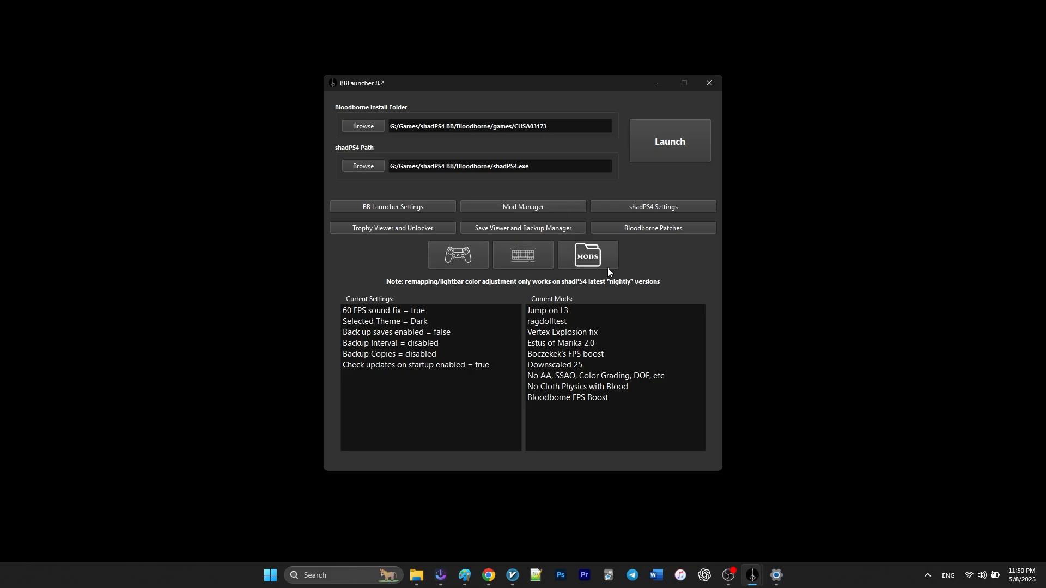